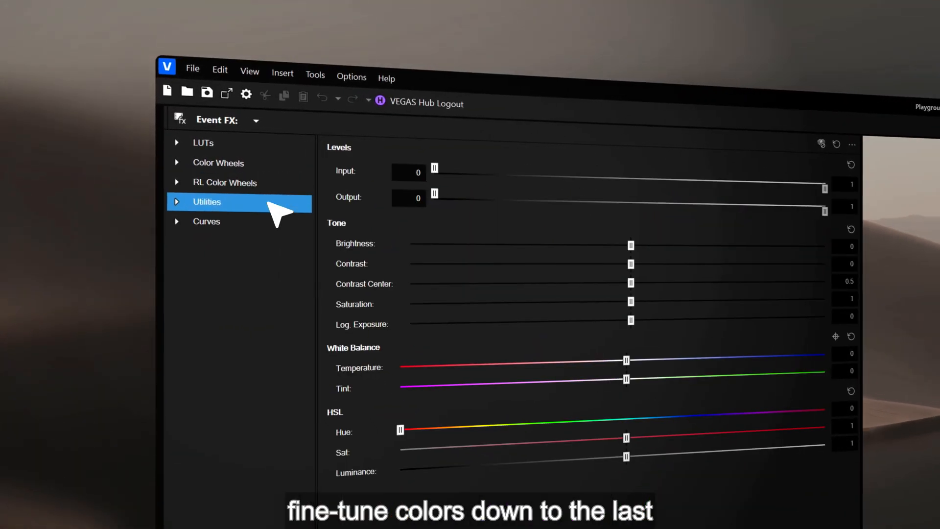
# Show the Utilities grading controls in the Color Grading section
pyautogui.click(217, 163)
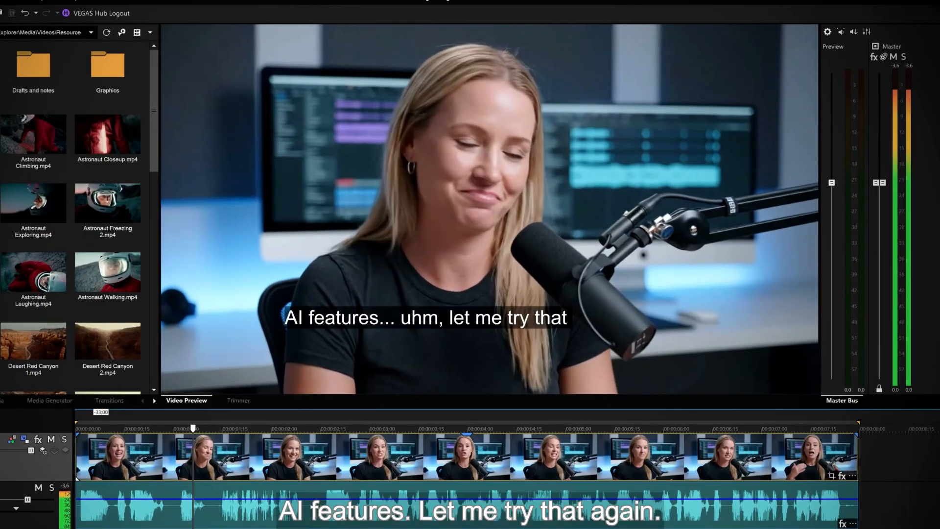
pyautogui.click(356, 75)
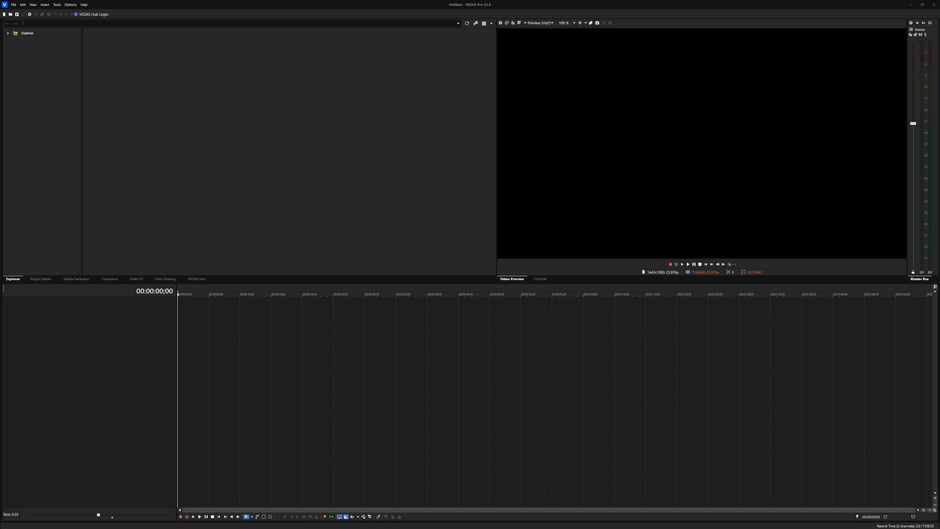
pyautogui.moveTo(391, 252)
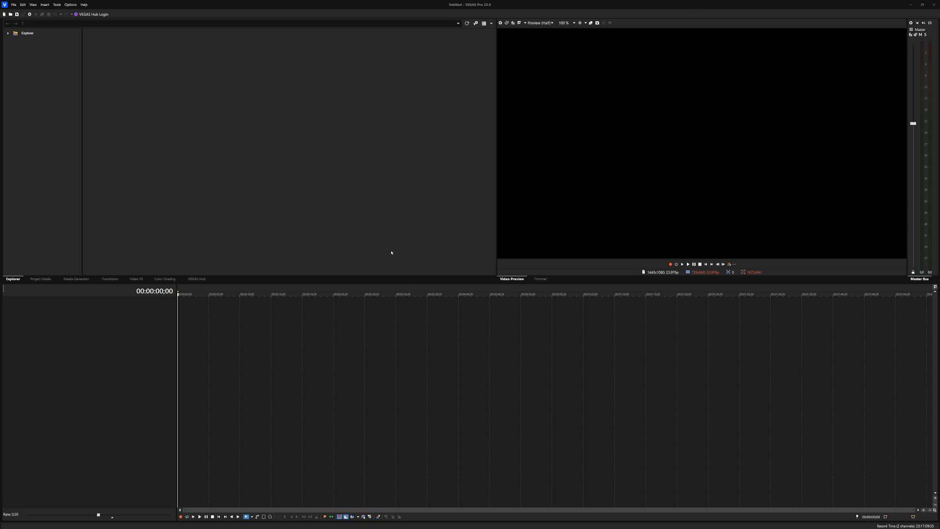
pyautogui.moveTo(442, 233)
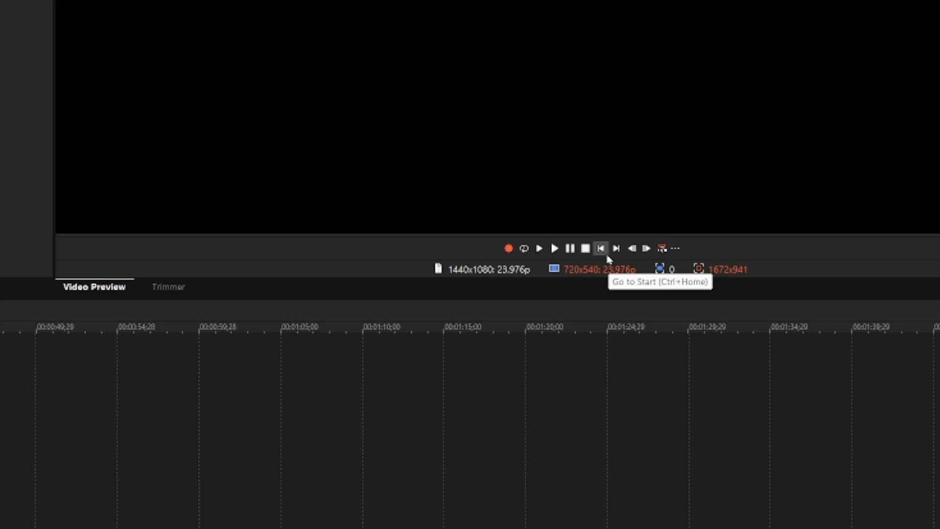
pyautogui.moveTo(662, 248)
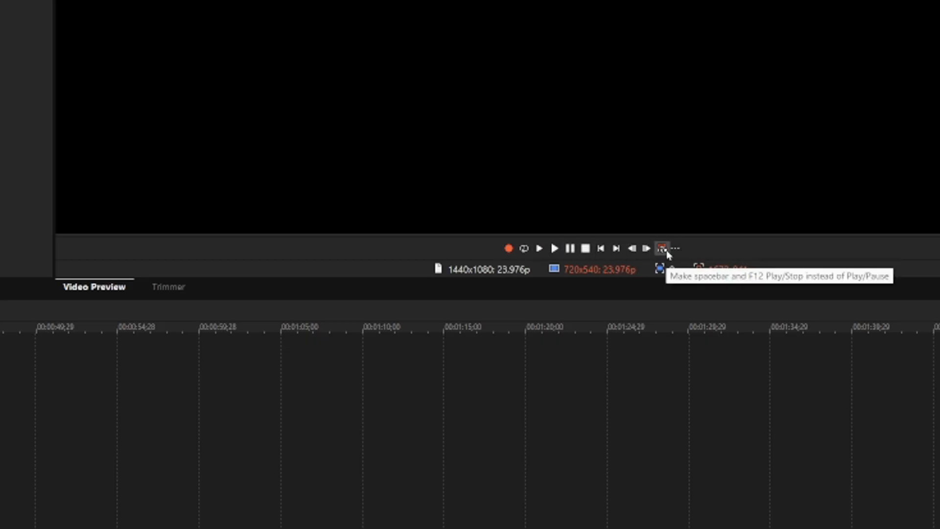
pyautogui.moveTo(676, 249)
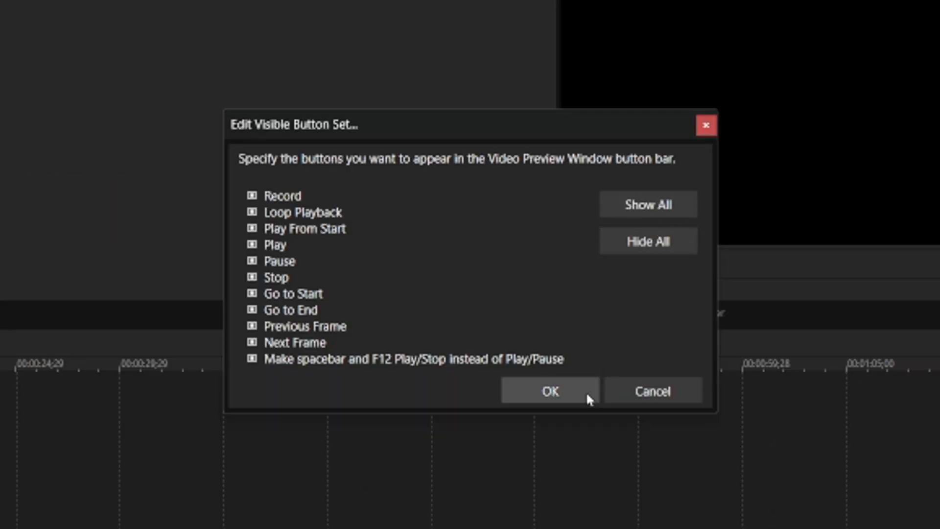
# Confirm the selected preview playback button set
pyautogui.click(549, 391)
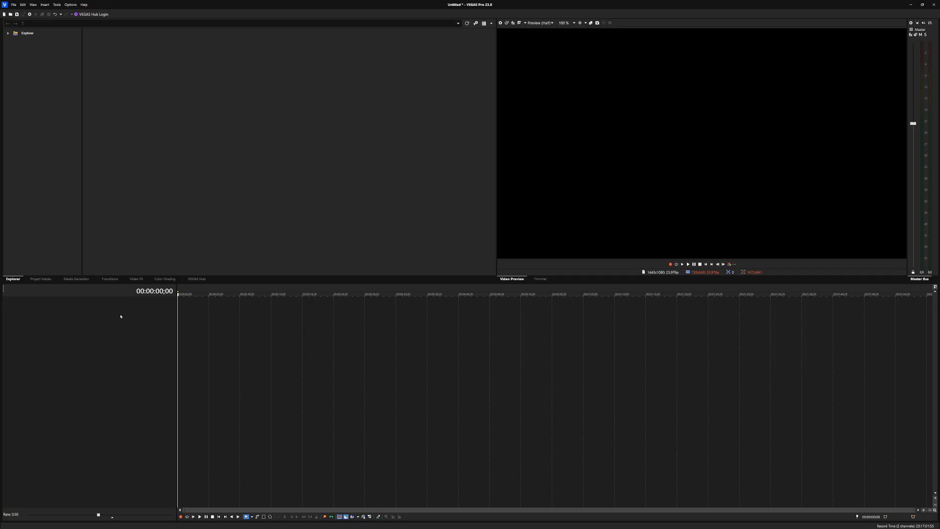
pyautogui.moveTo(161, 323)
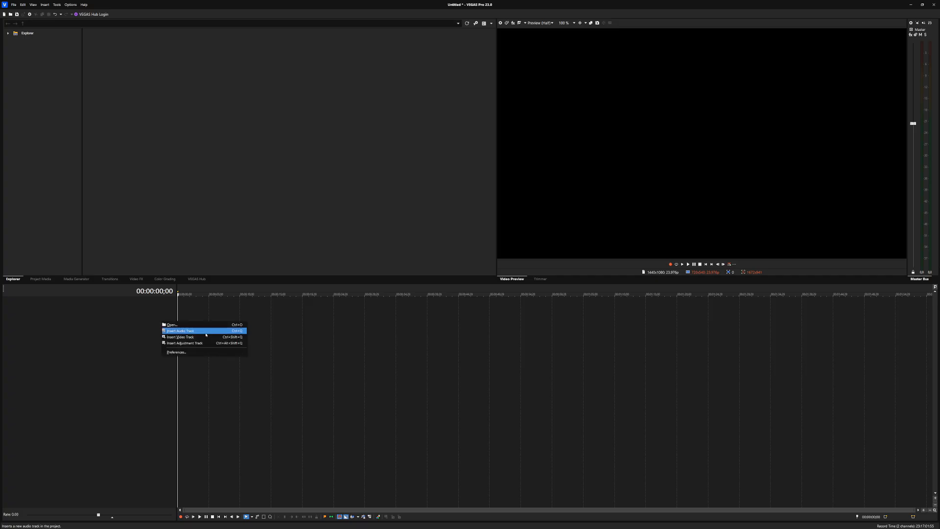
# Add an audio track and enable every header control on both video and audio tracks
pyautogui.click(180, 330)
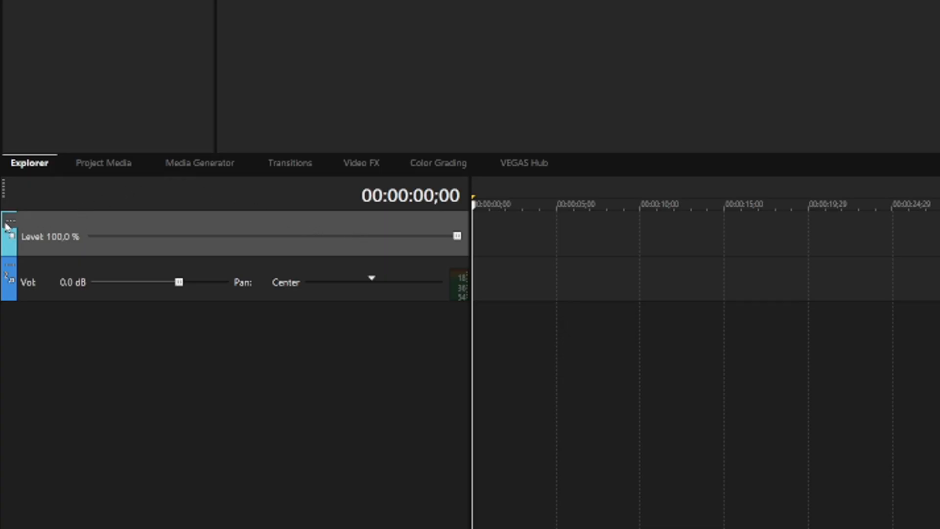
pyautogui.click(8, 220)
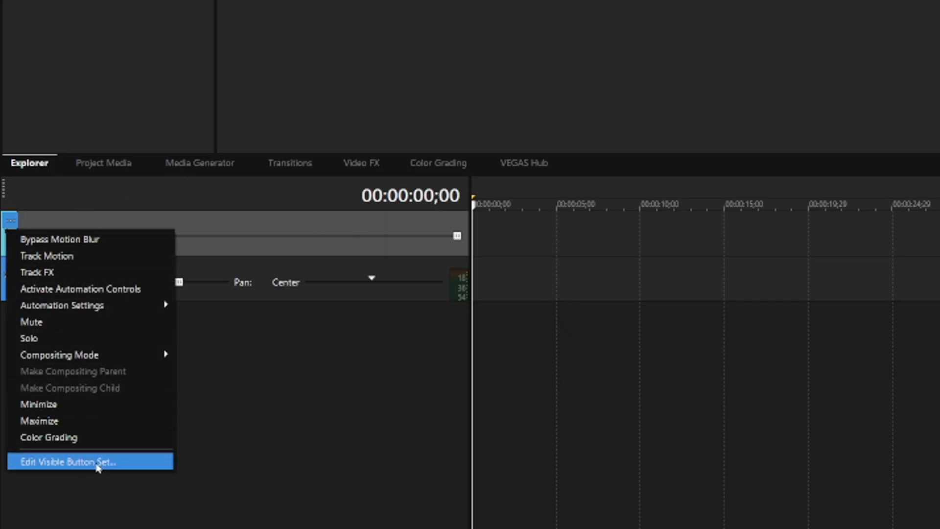
pyautogui.click(90, 461)
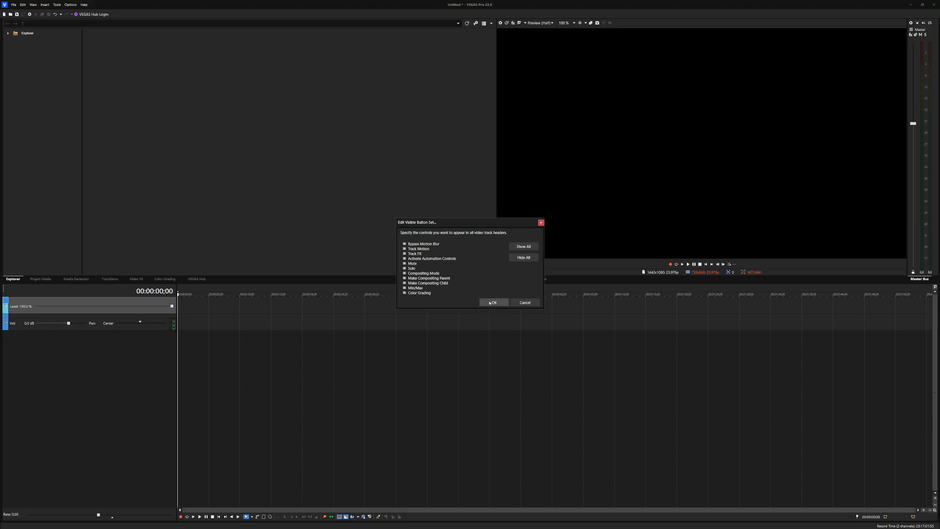
pyautogui.moveTo(485, 309)
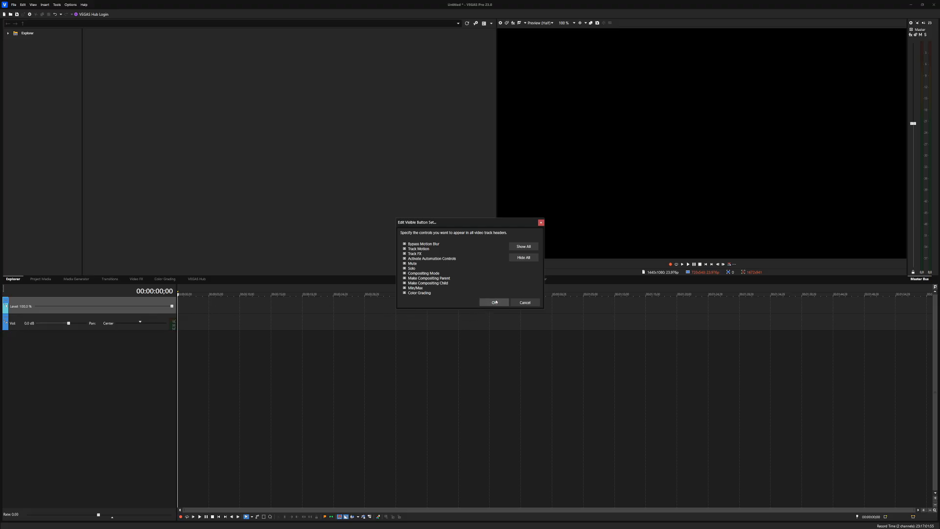
pyautogui.click(494, 302)
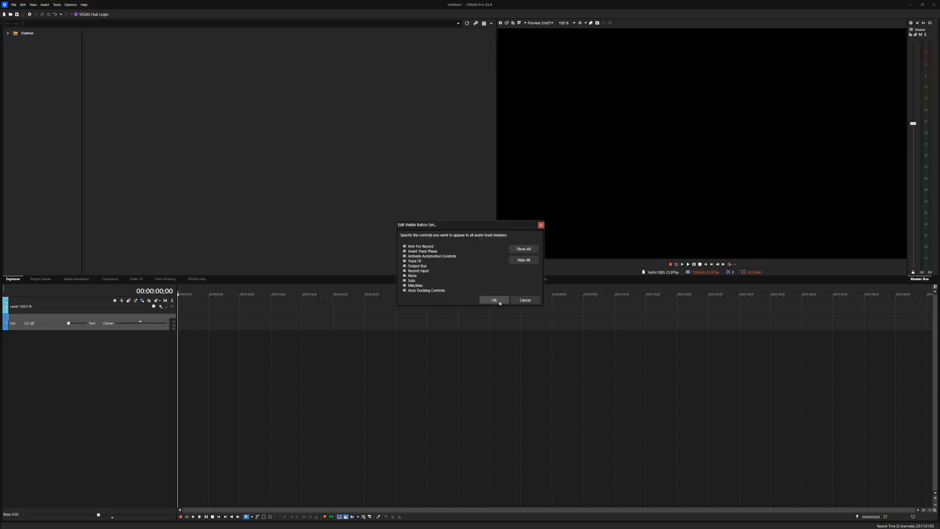
pyautogui.click(494, 300)
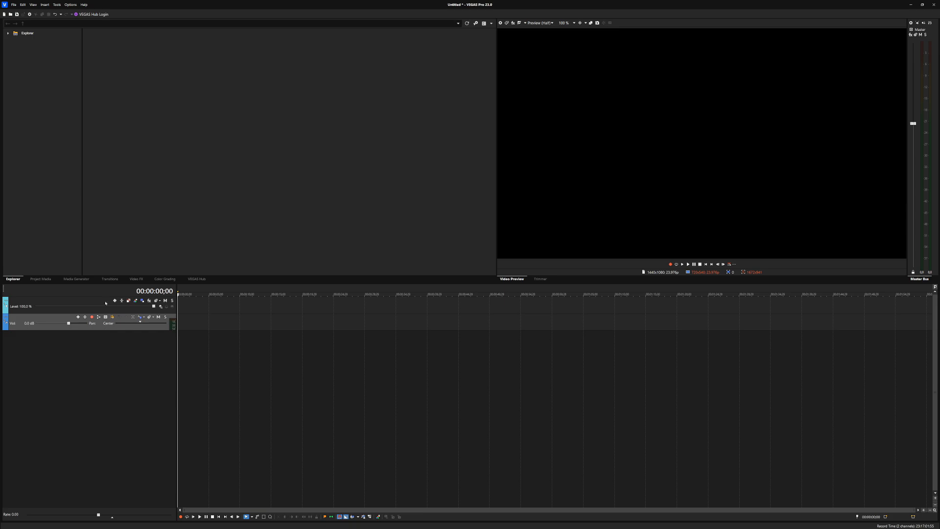
pyautogui.moveTo(47, 283)
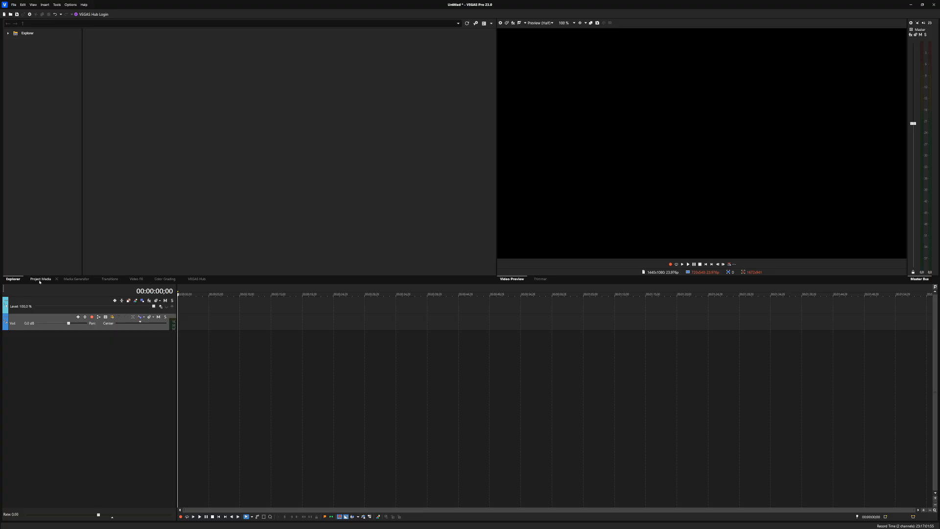
# Switch from Project Media to the Media Generator's Checkerboard presets
pyautogui.click(41, 279)
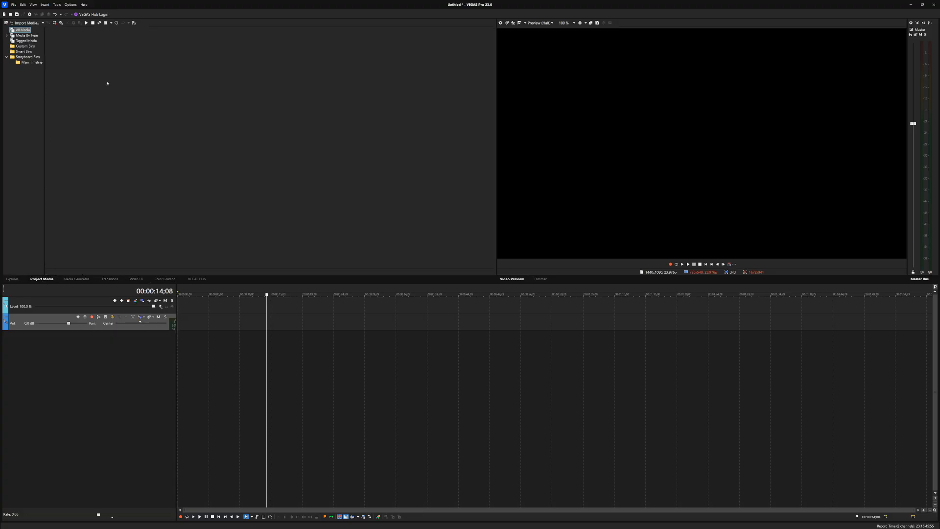
pyautogui.moveTo(235, 122)
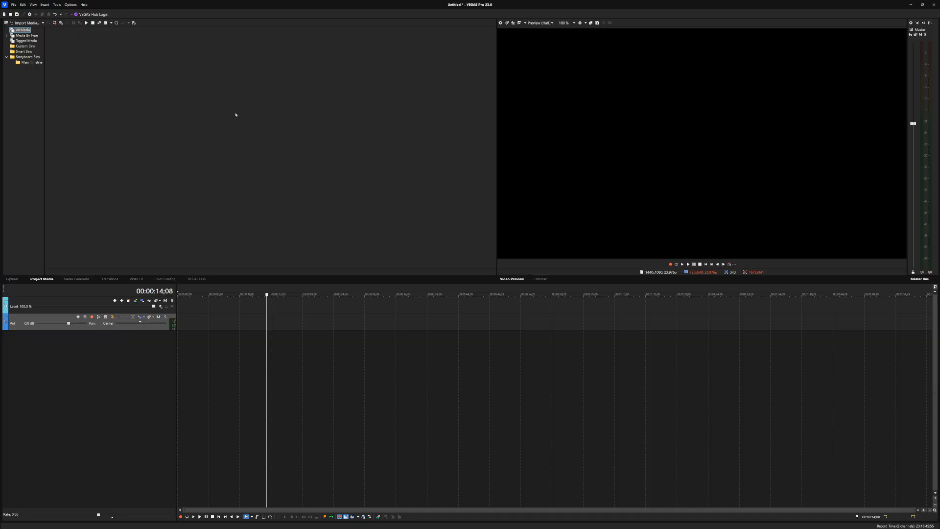
pyautogui.moveTo(217, 137)
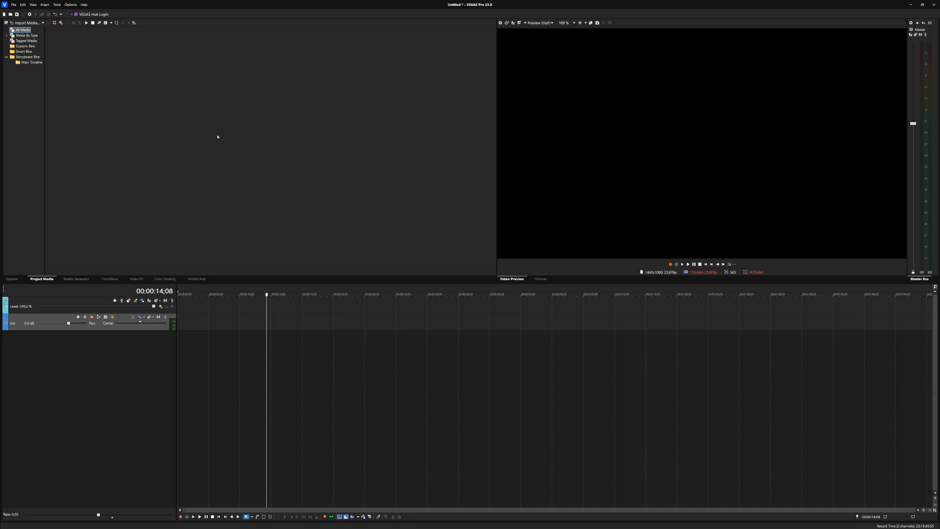
pyautogui.click(77, 278)
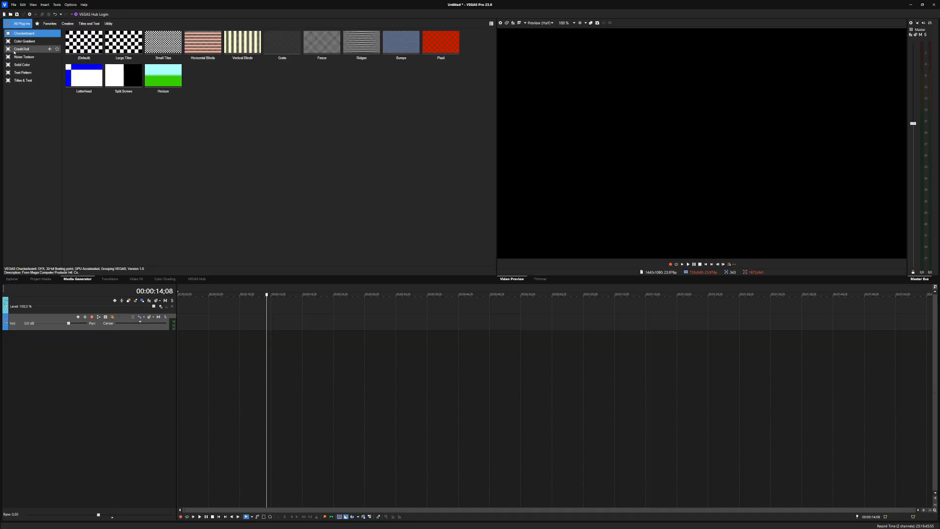
# Browse the AI Upscaler video effect, then bring up the Color Grading LUT slots
pyautogui.click(23, 49)
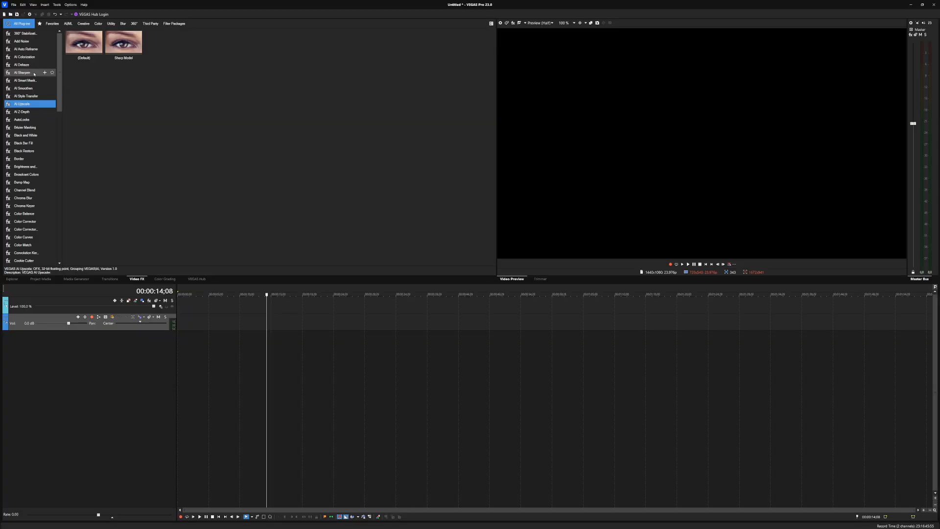
pyautogui.click(165, 279)
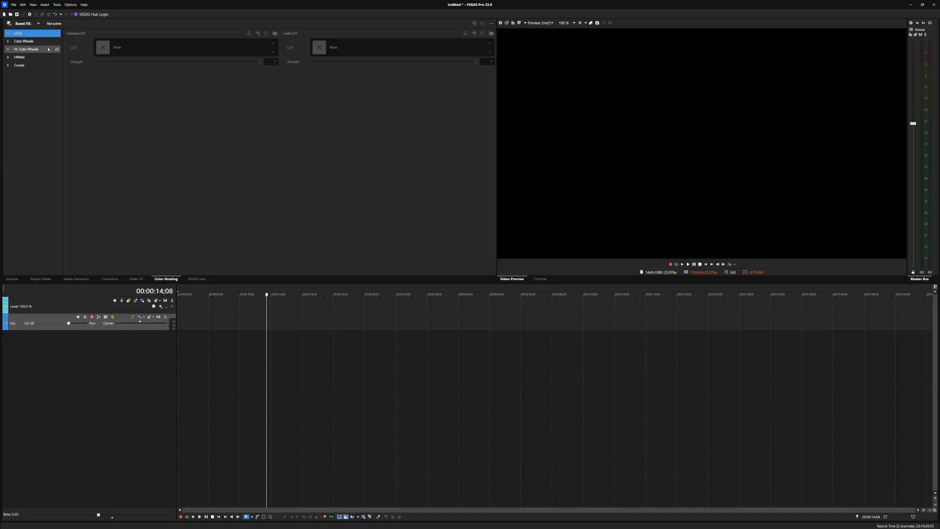
# View the color wheels and the VEGAS Hub page, then return to Project Media
pyautogui.click(24, 41)
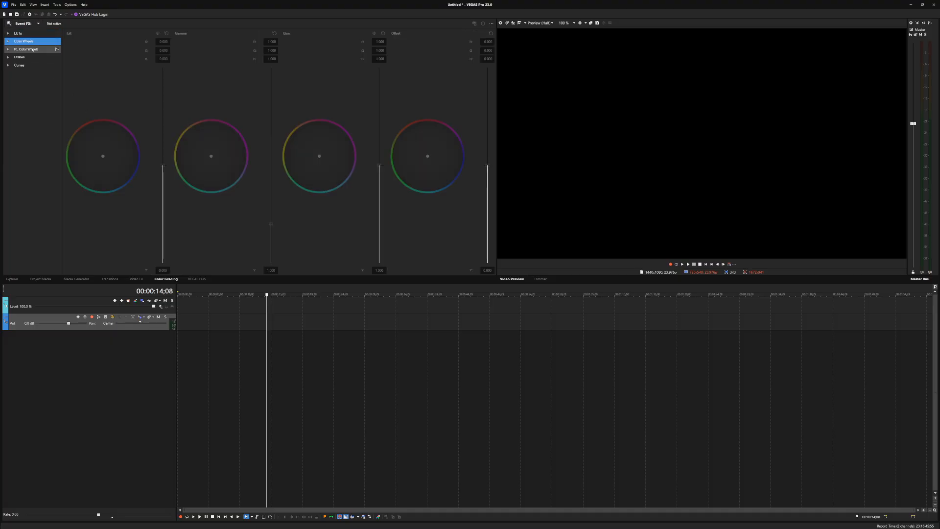
pyautogui.click(26, 49)
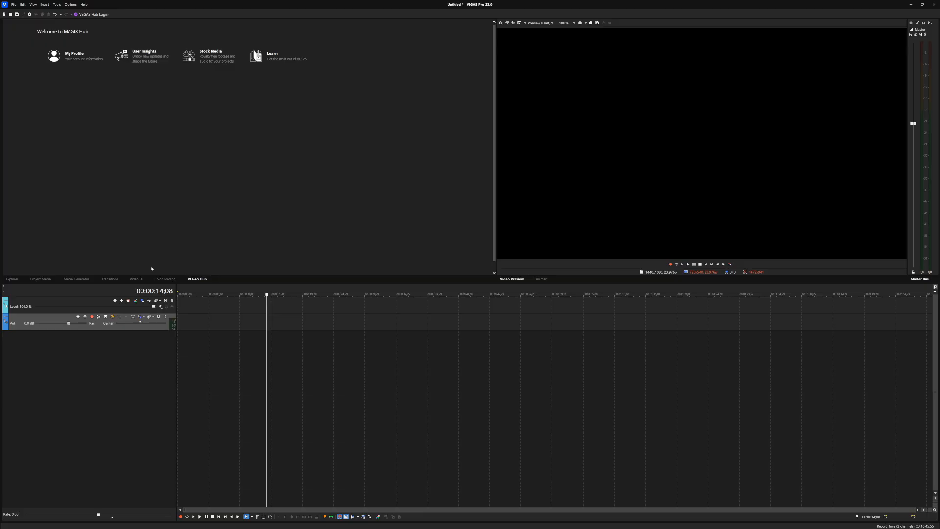
pyautogui.moveTo(158, 152)
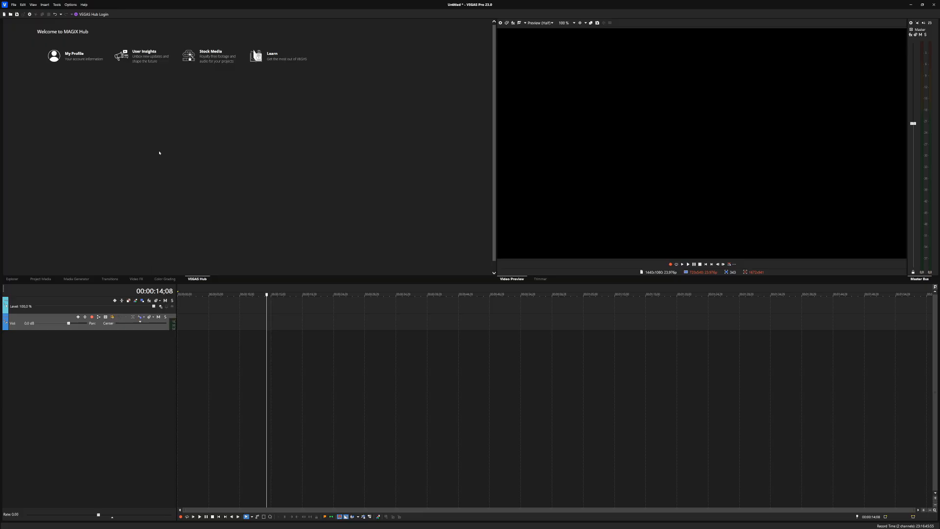
pyautogui.click(41, 279)
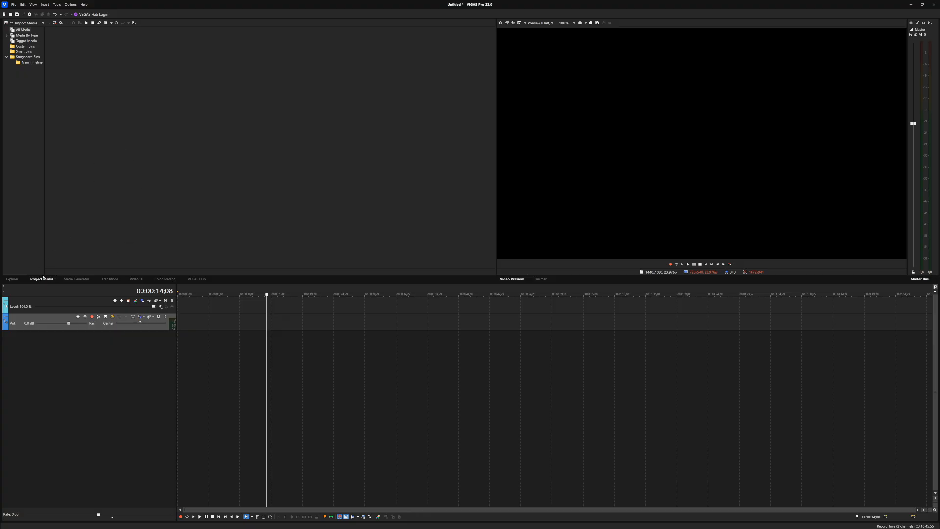
# Place the Menace Titles & Text preset on the video track
pyautogui.click(76, 279)
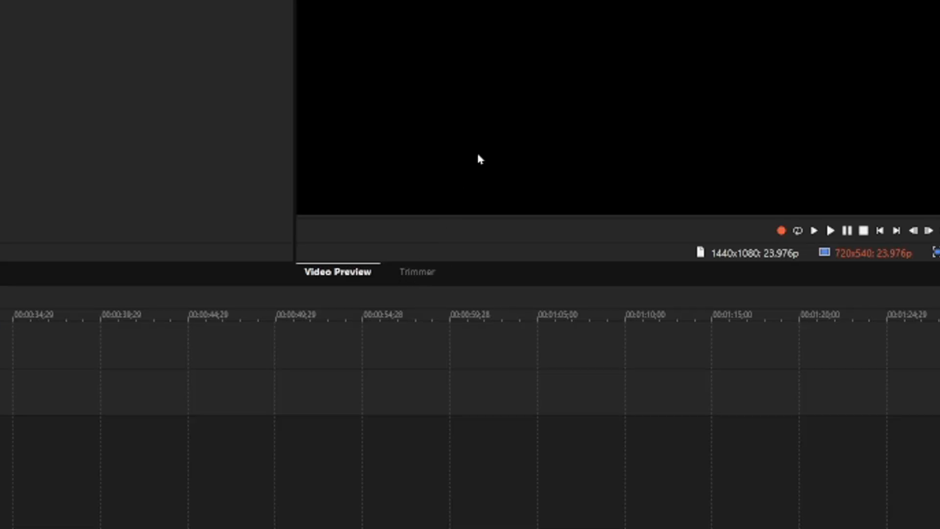
pyautogui.click(419, 270)
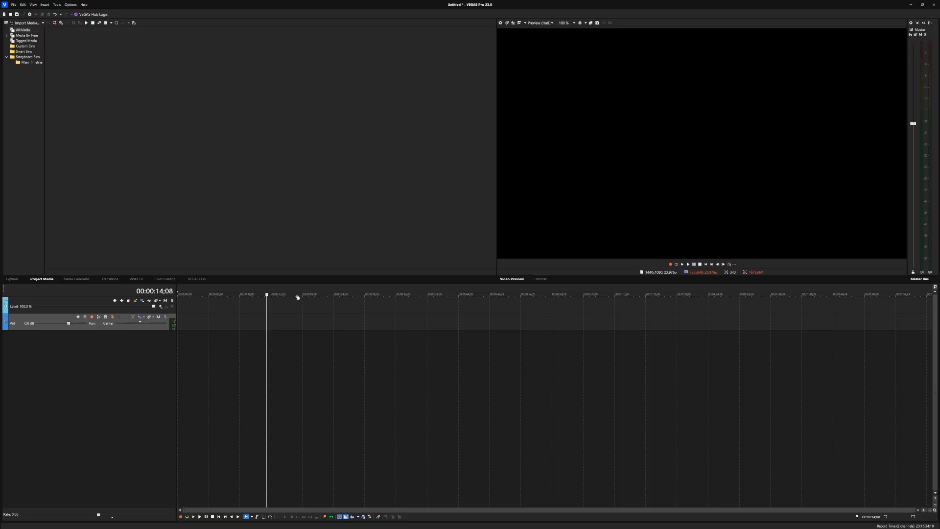
pyautogui.click(76, 278)
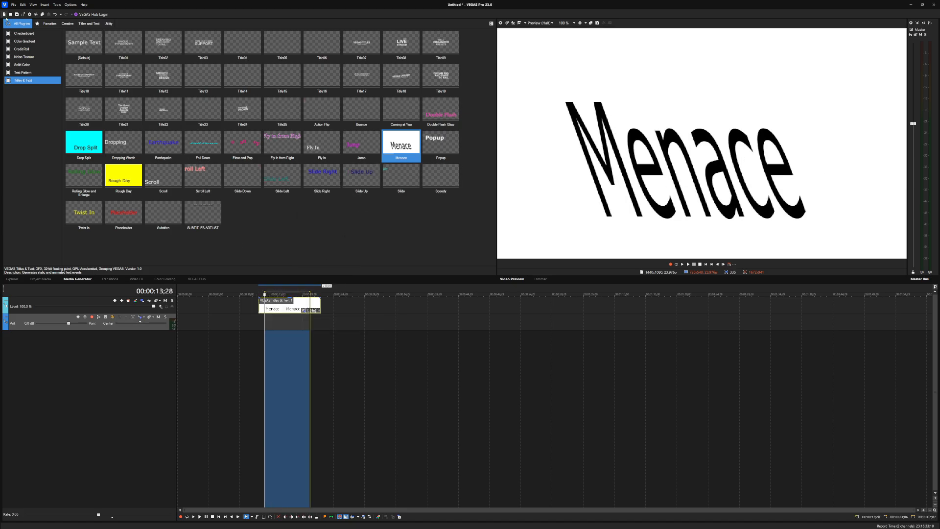
# Open the Render dialog and browse Audio, Video, Image Sequence and Favorites templates
pyautogui.click(14, 5)
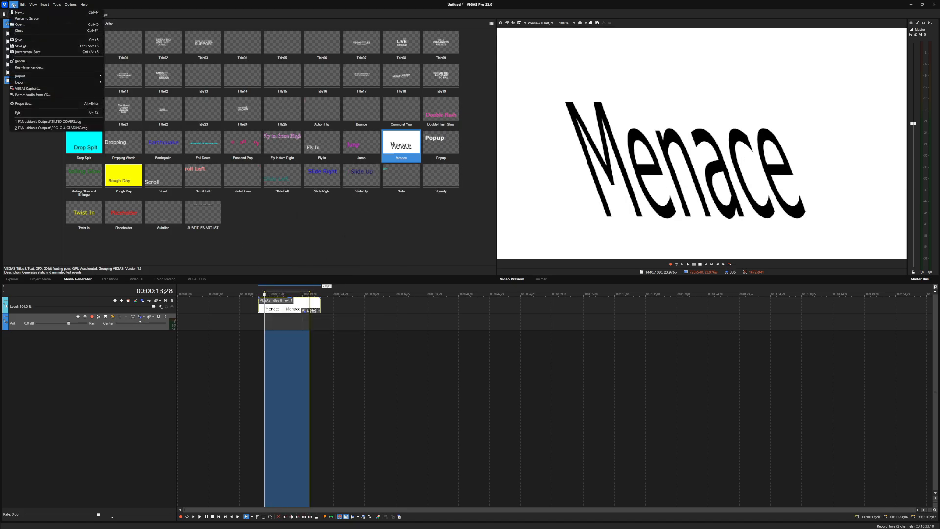
pyautogui.click(21, 60)
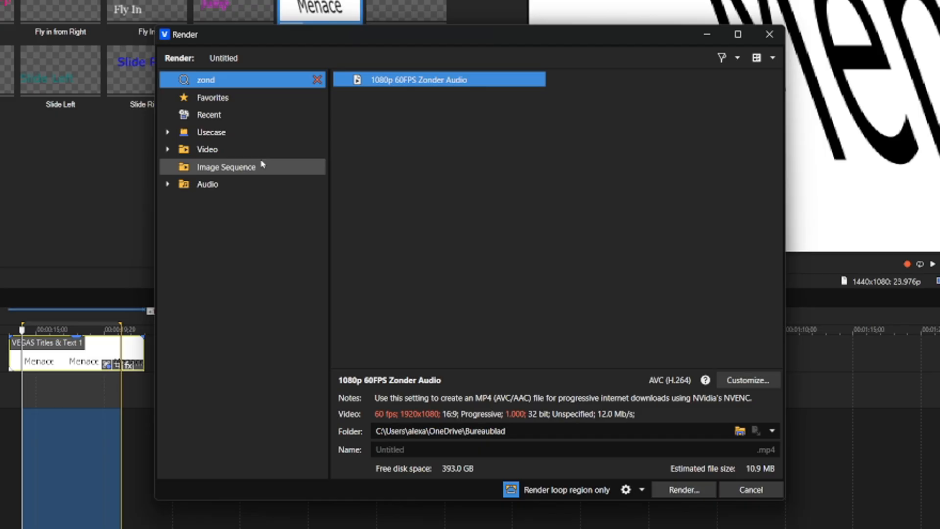
pyautogui.moveTo(311, 149)
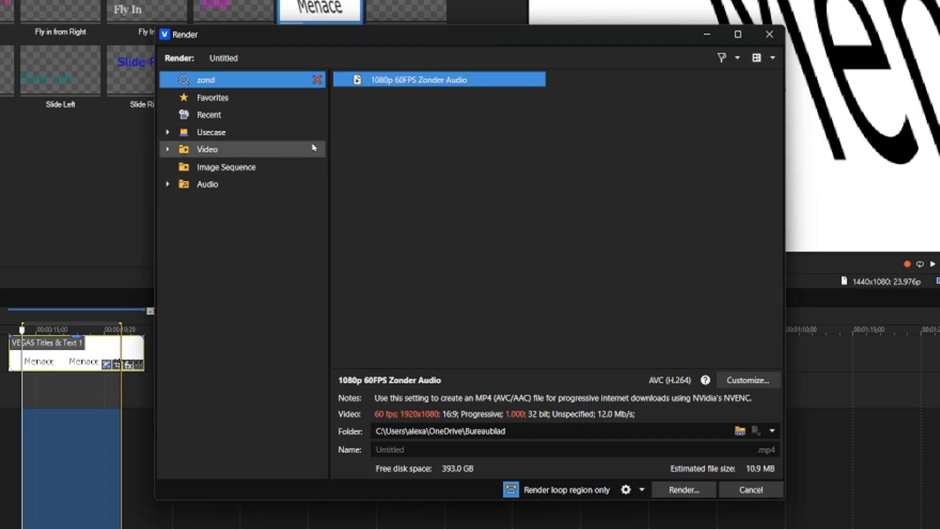
pyautogui.click(206, 184)
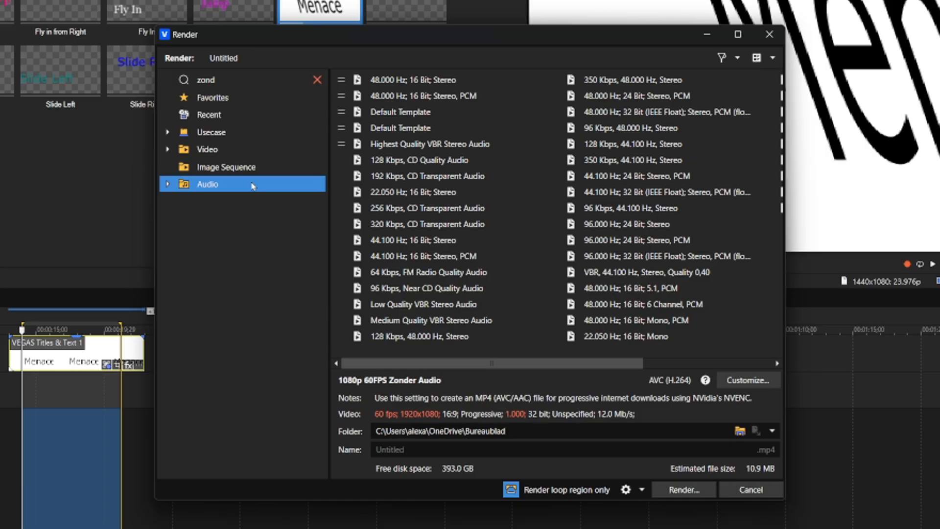
pyautogui.moveTo(233, 149)
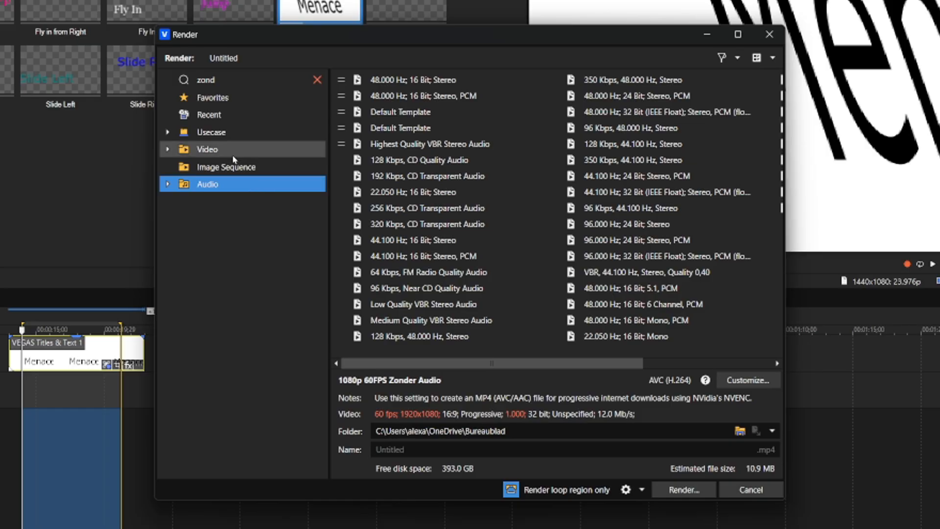
pyautogui.moveTo(251, 241)
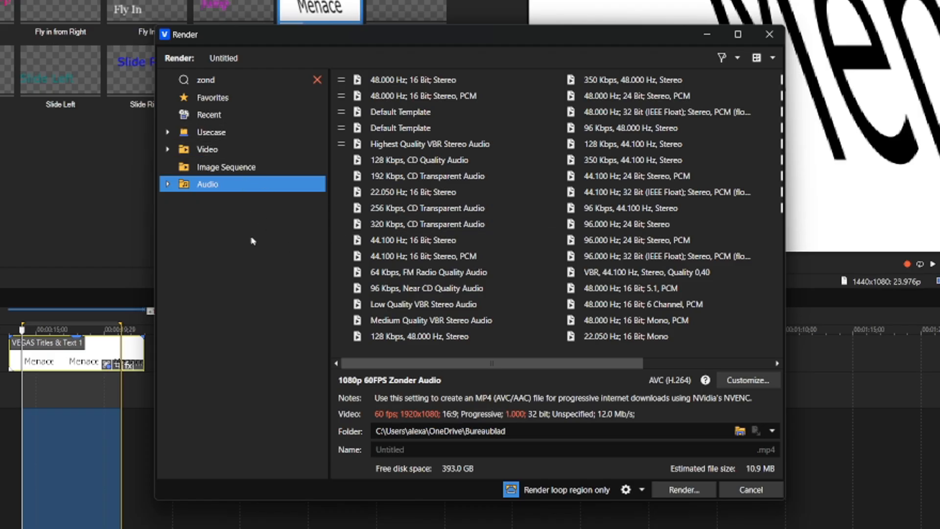
pyautogui.moveTo(248, 189)
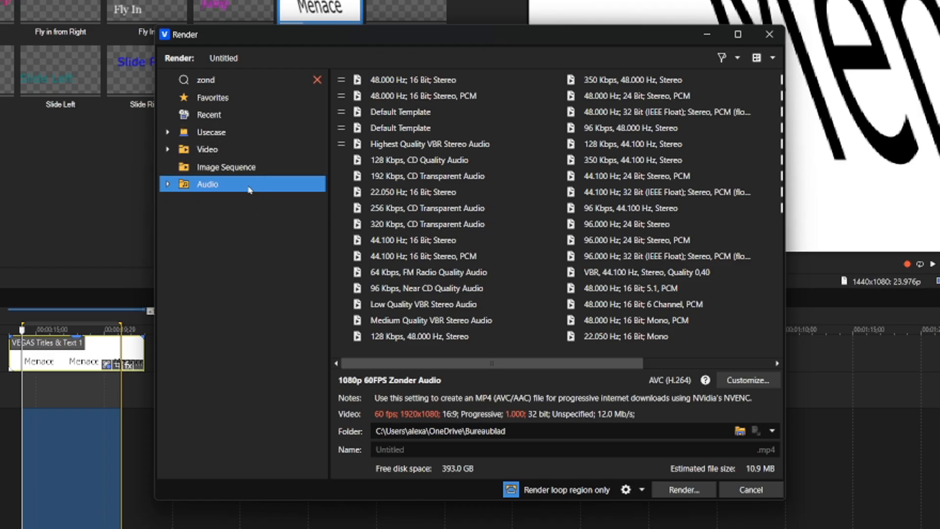
pyautogui.click(207, 149)
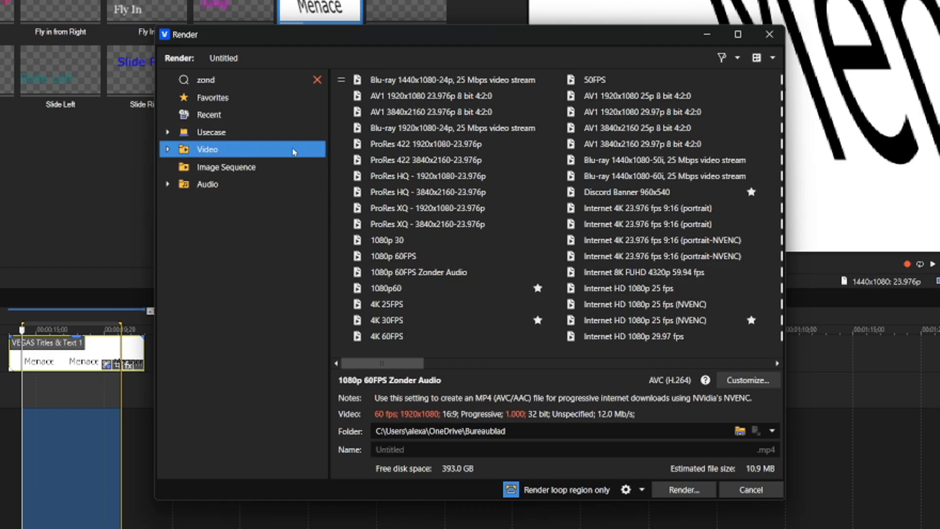
pyautogui.click(207, 184)
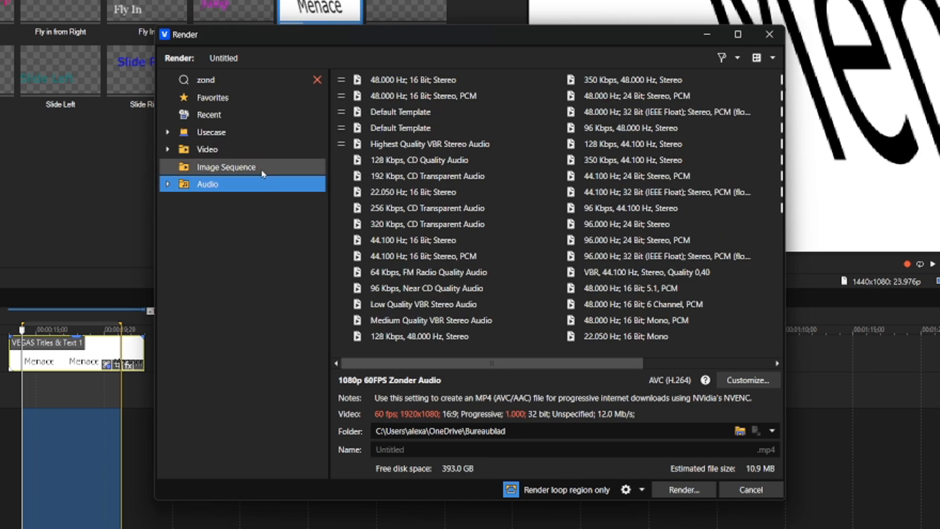
pyautogui.click(226, 167)
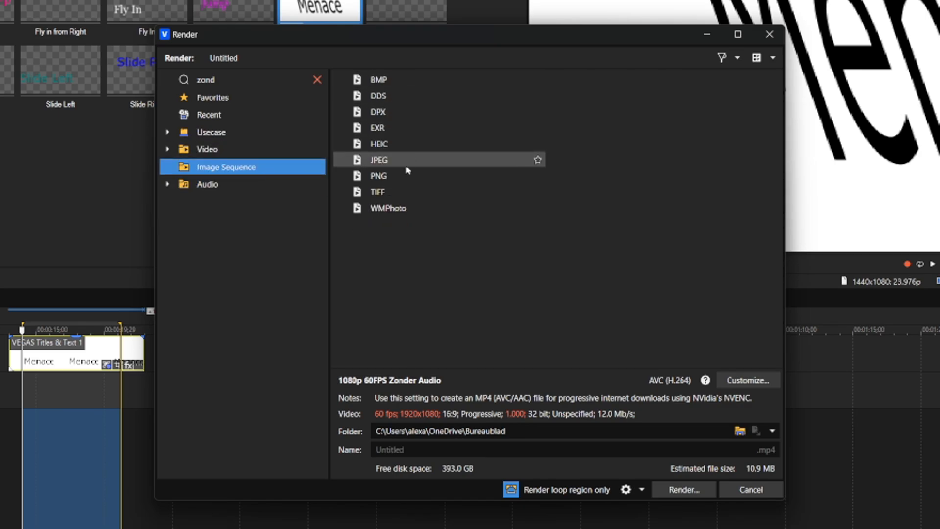
pyautogui.click(211, 97)
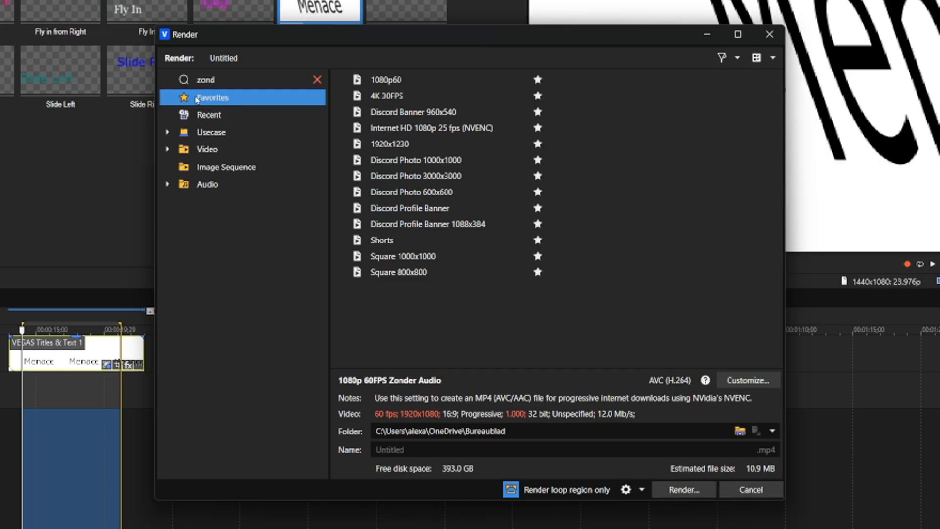
pyautogui.moveTo(469, 207)
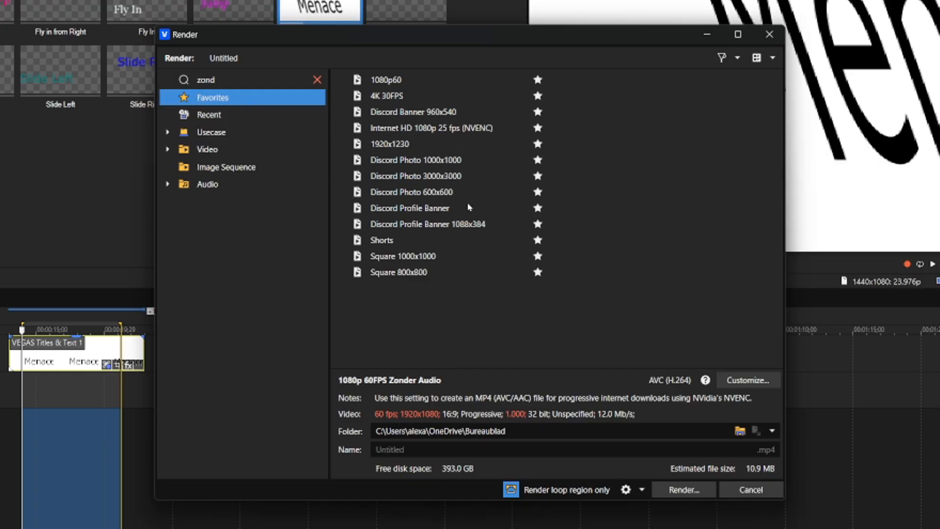
pyautogui.moveTo(207, 150)
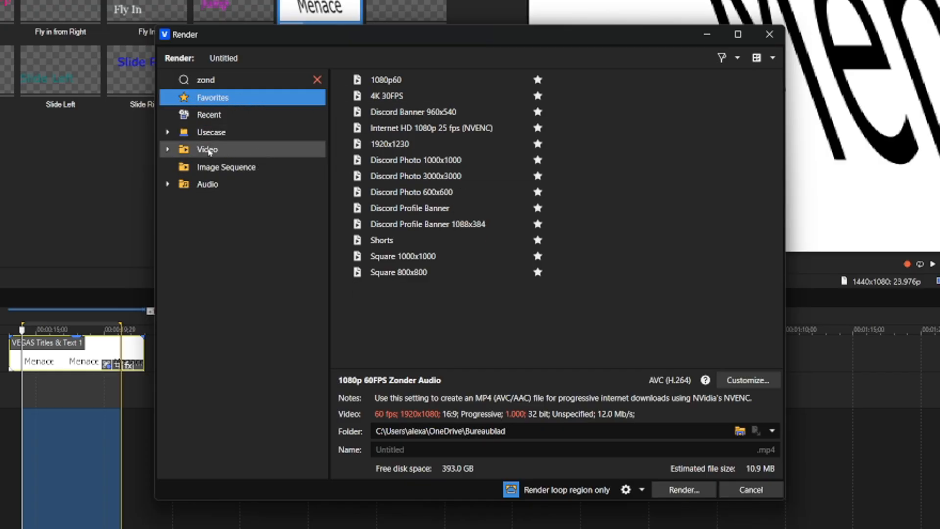
# Compare the starred favorites against the full, scrolled Video template list
pyautogui.click(208, 149)
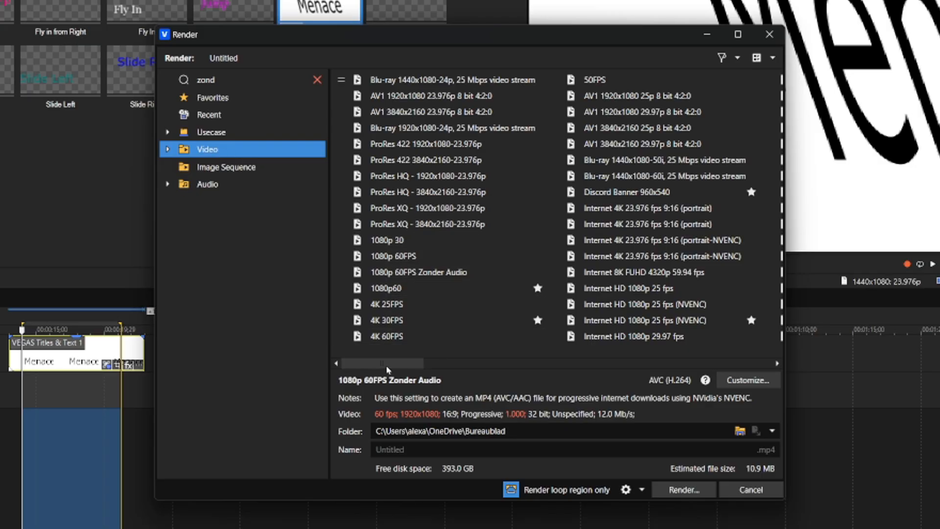
pyautogui.hscroll(3)
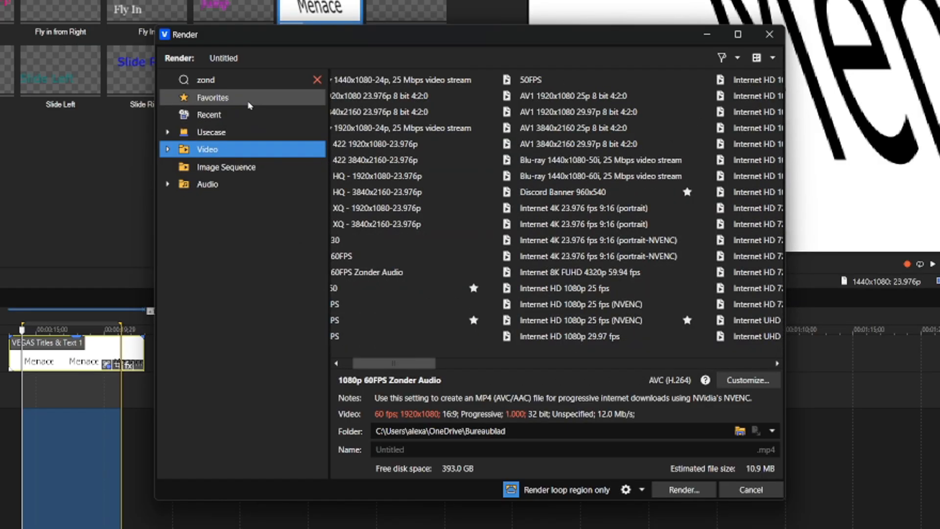
pyautogui.click(212, 97)
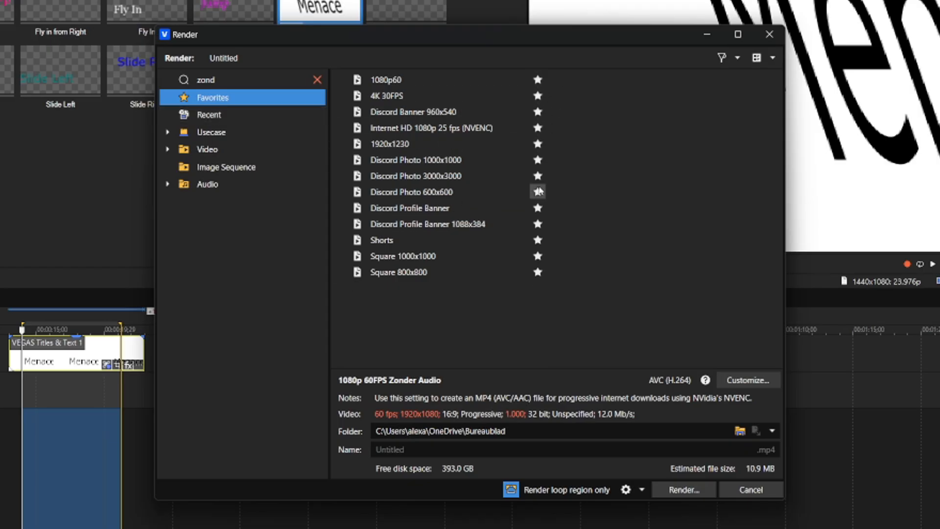
pyautogui.moveTo(254, 145)
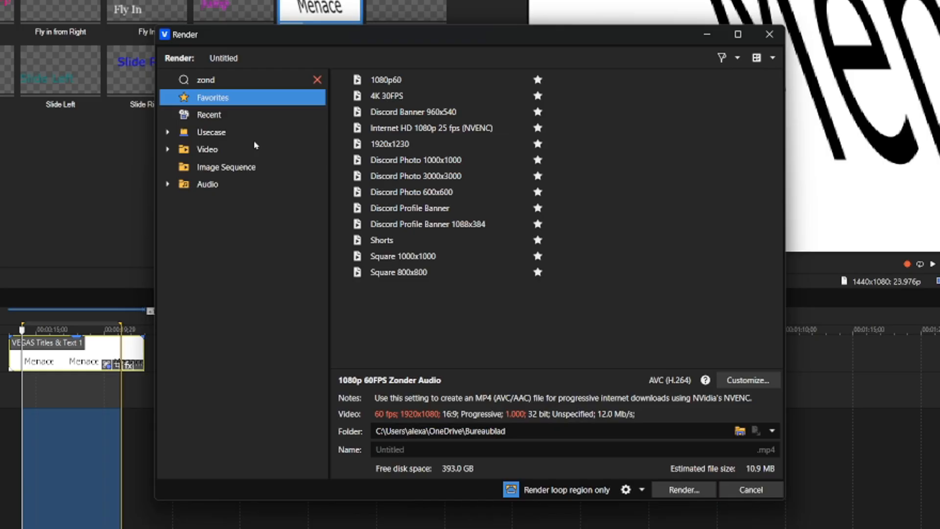
pyautogui.click(207, 149)
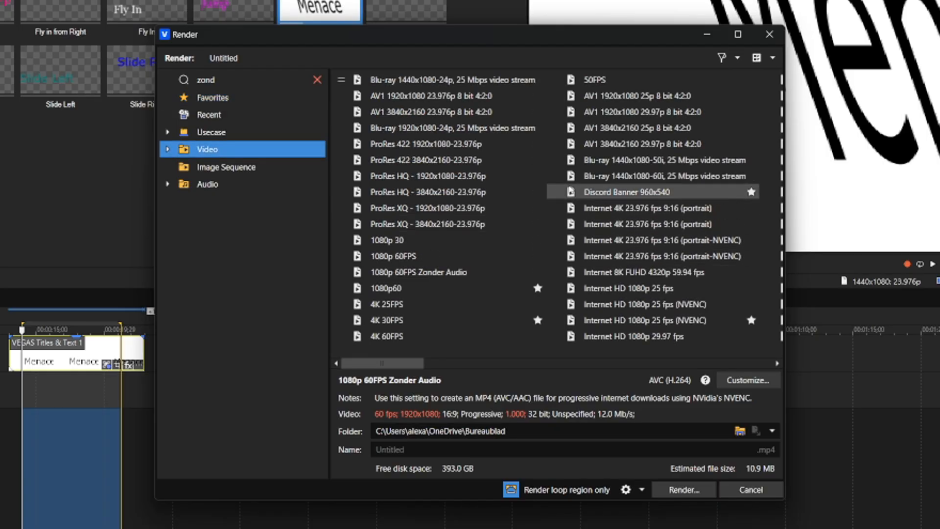
pyautogui.hscroll(3)
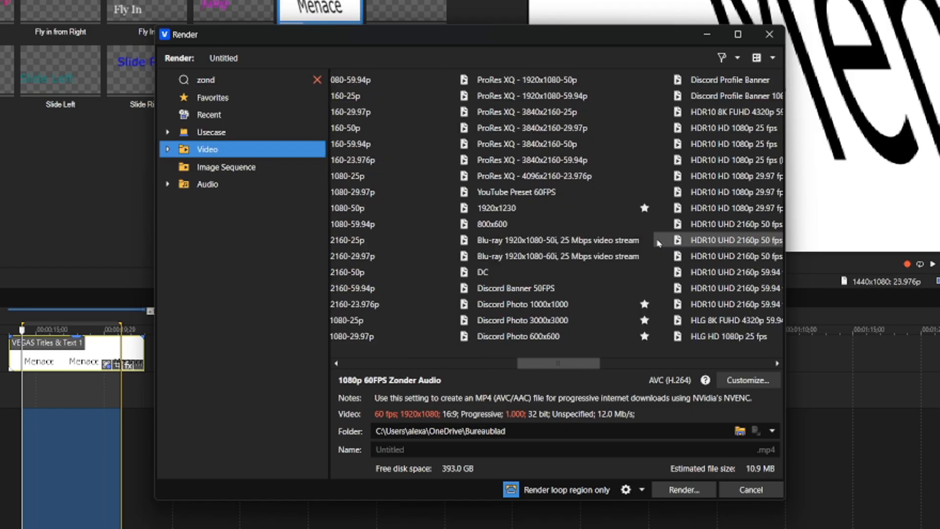
pyautogui.hscroll(-3)
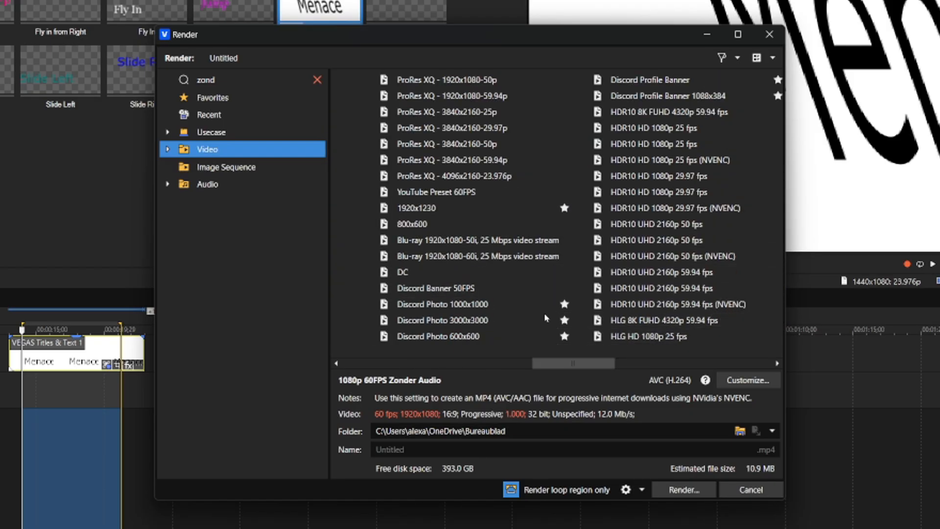
pyautogui.hscroll(3)
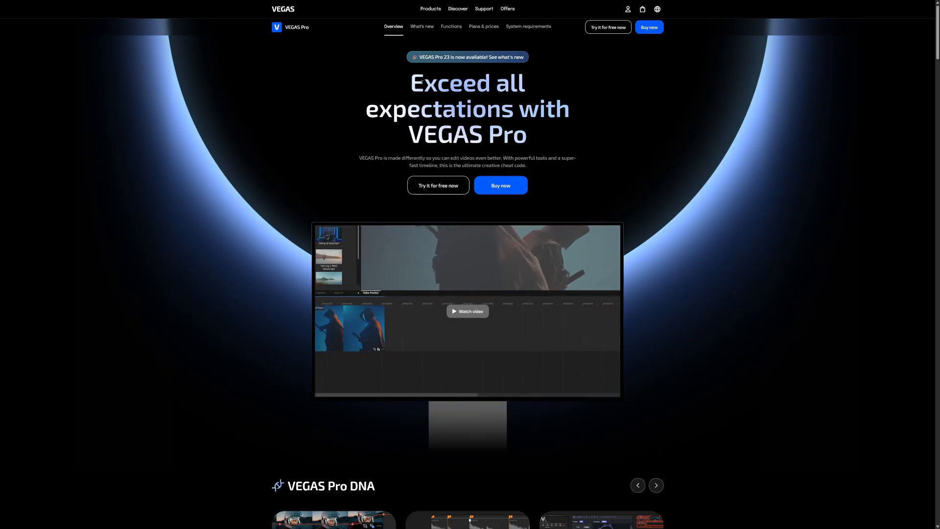
# Scroll the VEGAS Pro overview page past Core Engine to the filmmaker showcases
pyautogui.scroll(3)
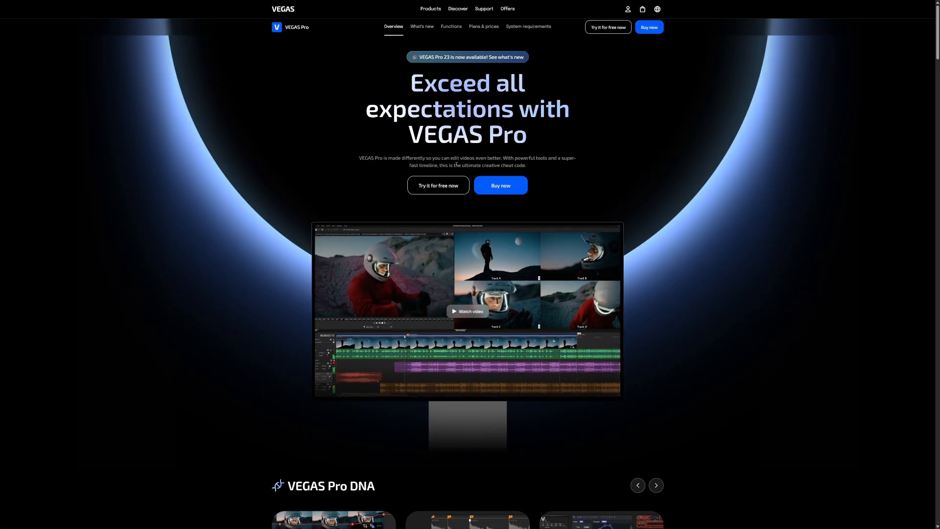
pyautogui.scroll(-3)
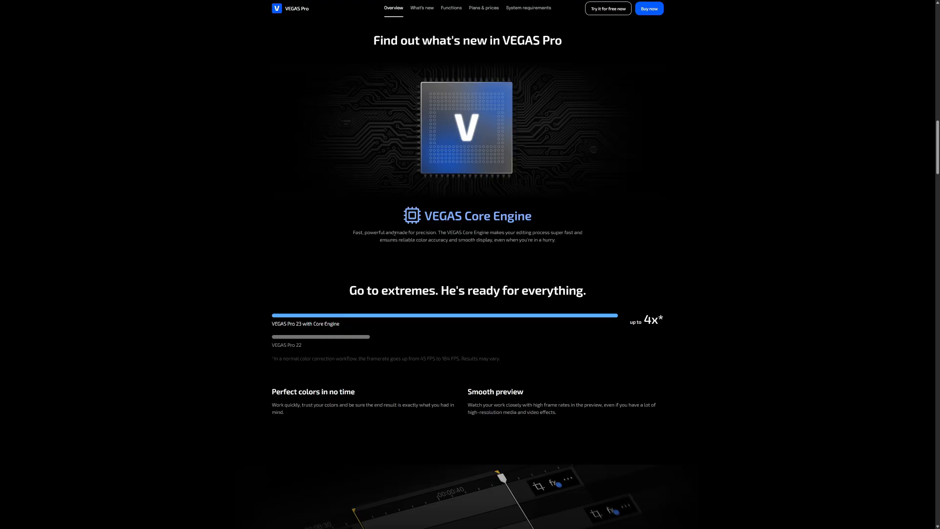
pyautogui.moveTo(449, 336)
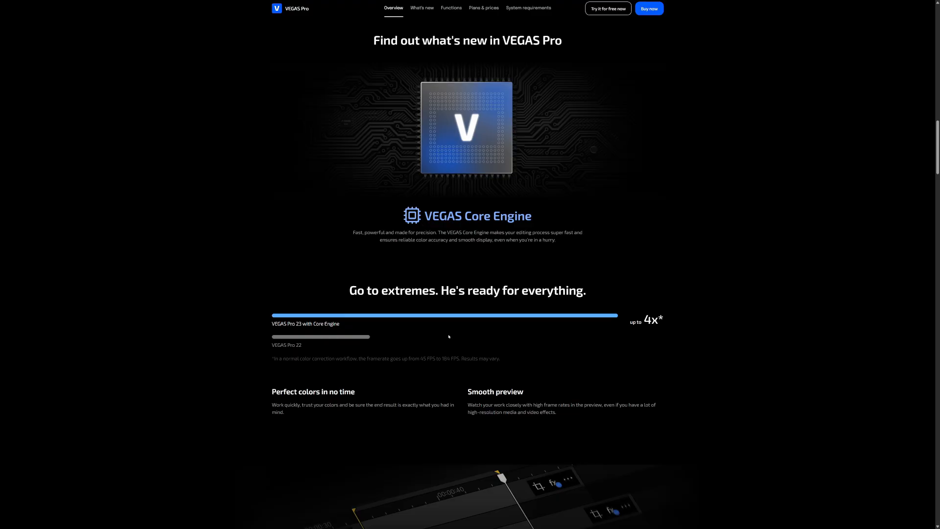
pyautogui.scroll(-3)
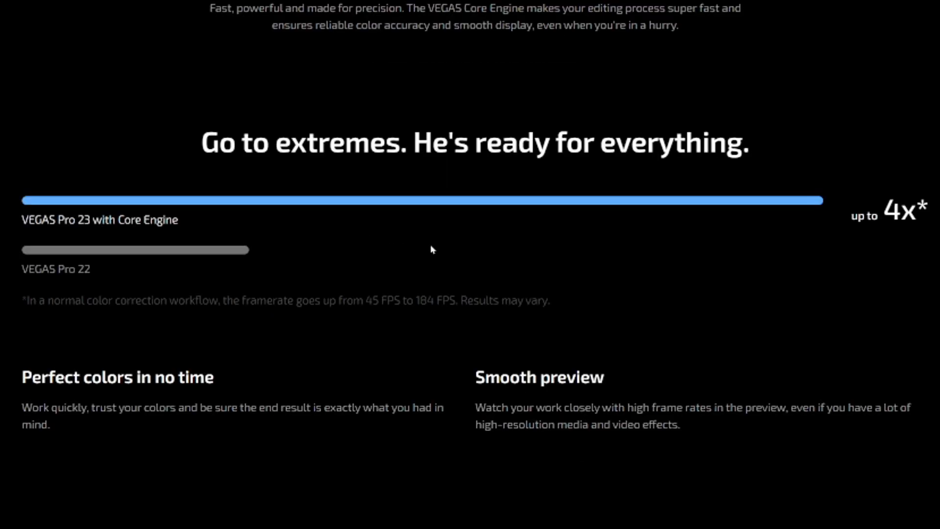
pyautogui.scroll(-3)
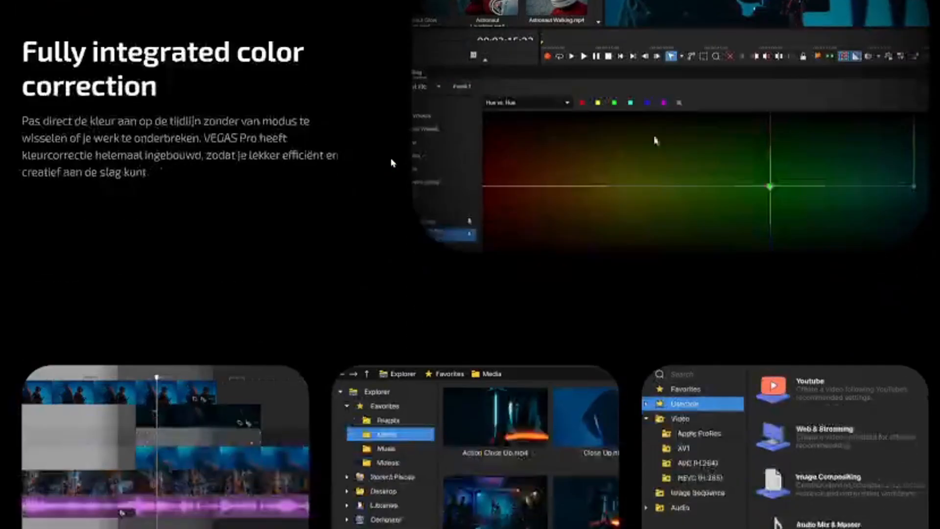
pyautogui.scroll(-3)
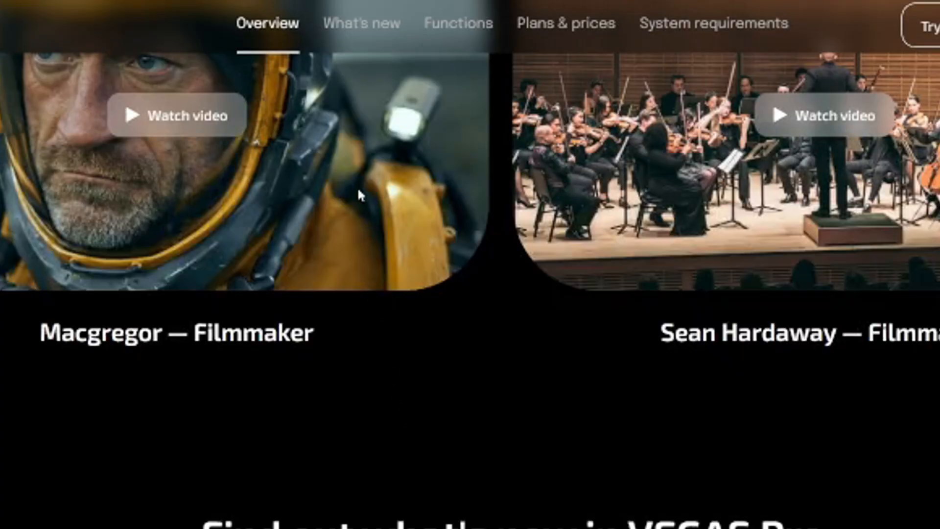
# Open the What's new page and scroll to the Continuous improvements card
pyautogui.click(361, 23)
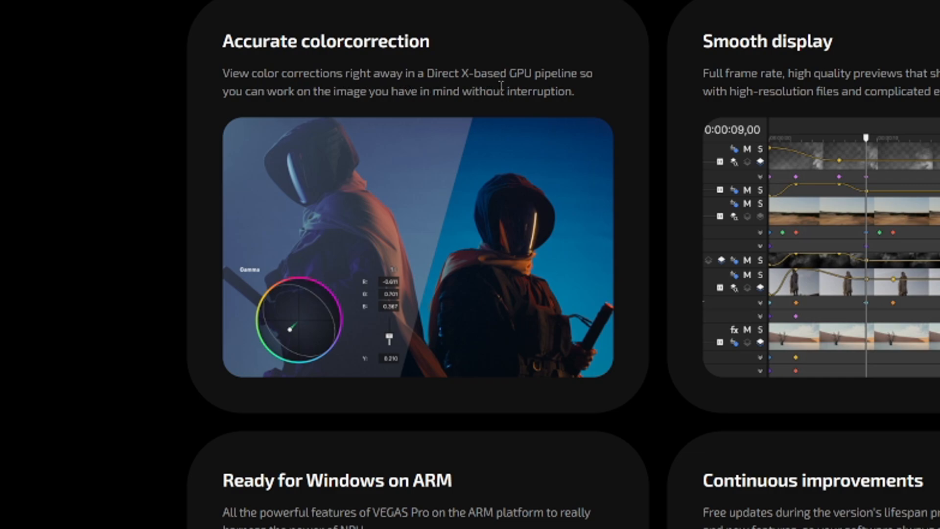
pyautogui.moveTo(623, 123)
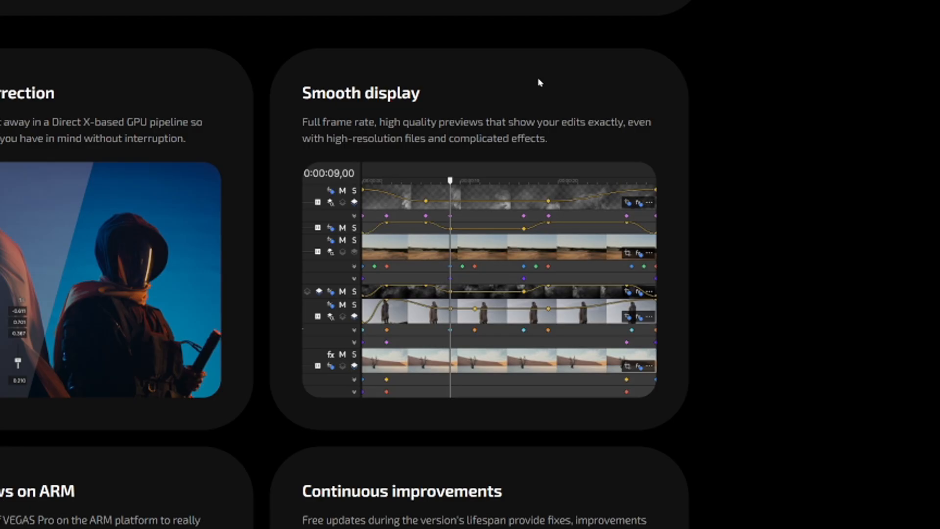
pyautogui.moveTo(534, 92)
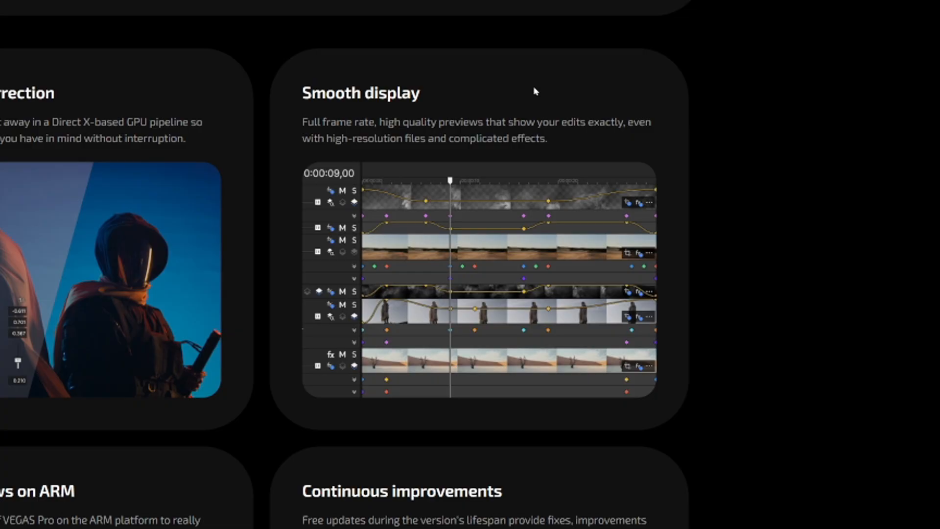
pyautogui.scroll(-3)
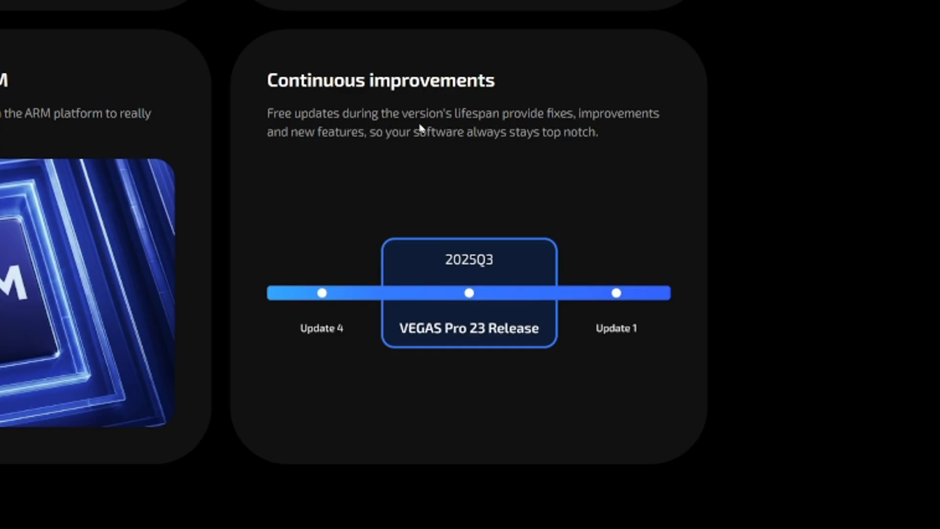
pyautogui.moveTo(578, 126)
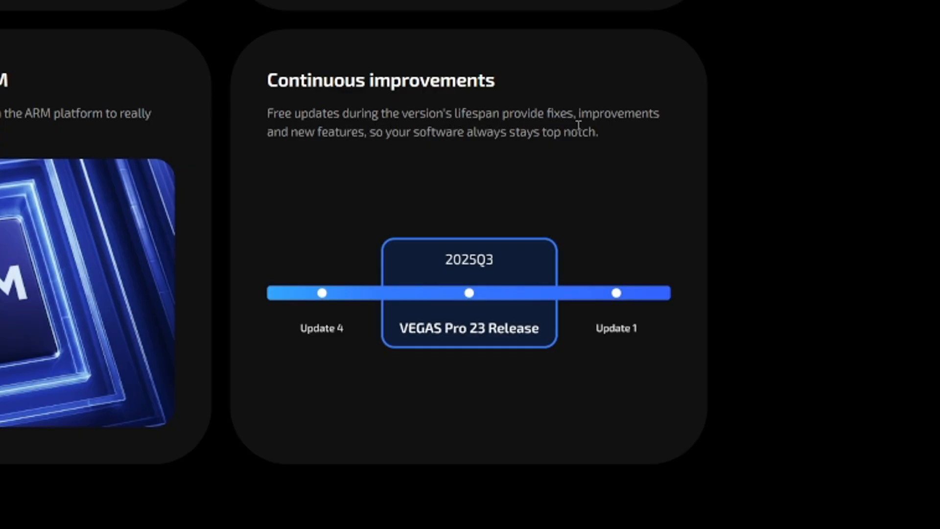
pyautogui.moveTo(401, 161)
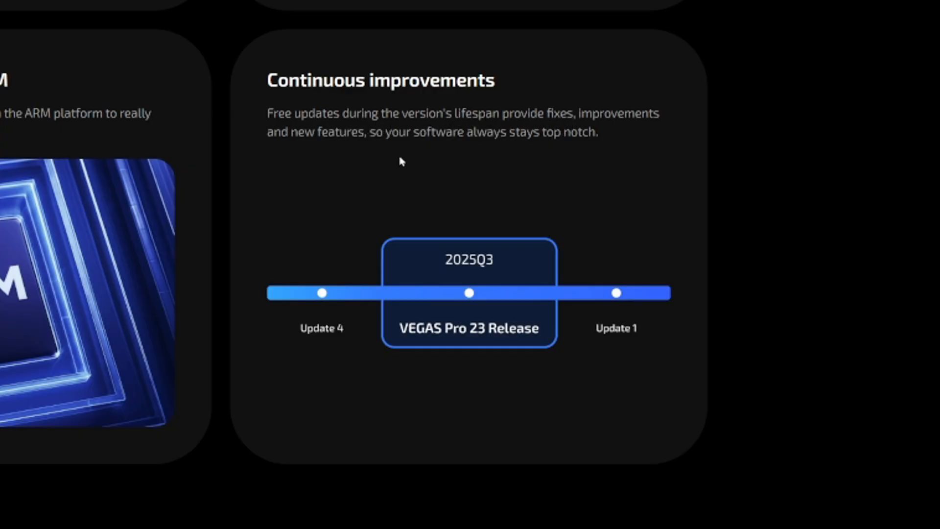
pyautogui.moveTo(572, 232)
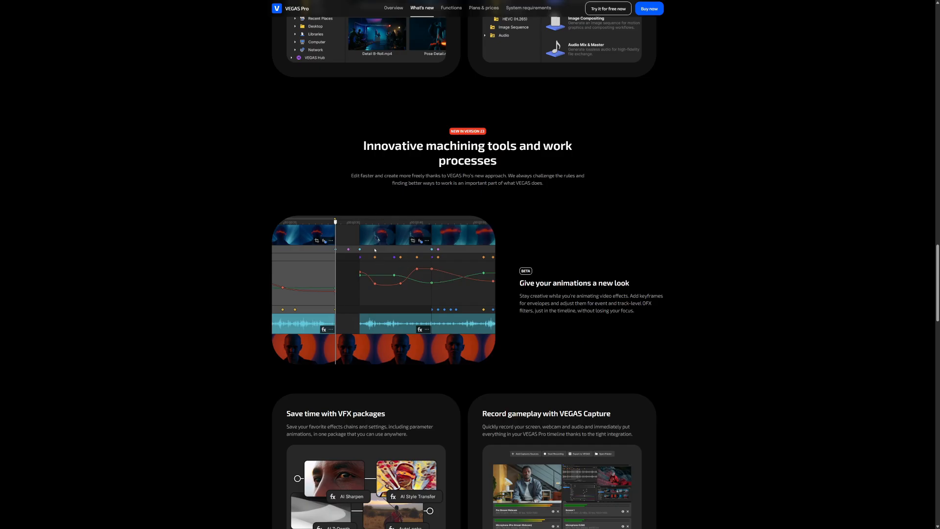
pyautogui.moveTo(412, 189)
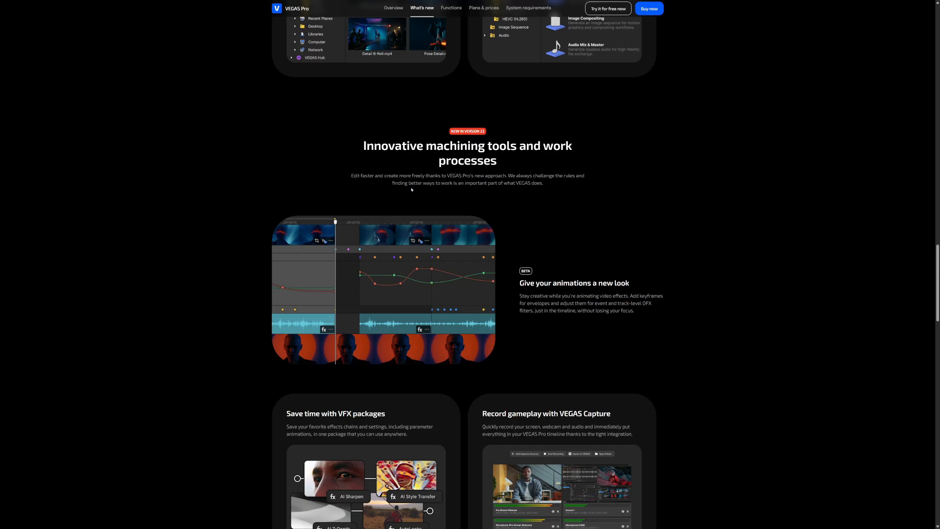
pyautogui.moveTo(479, 189)
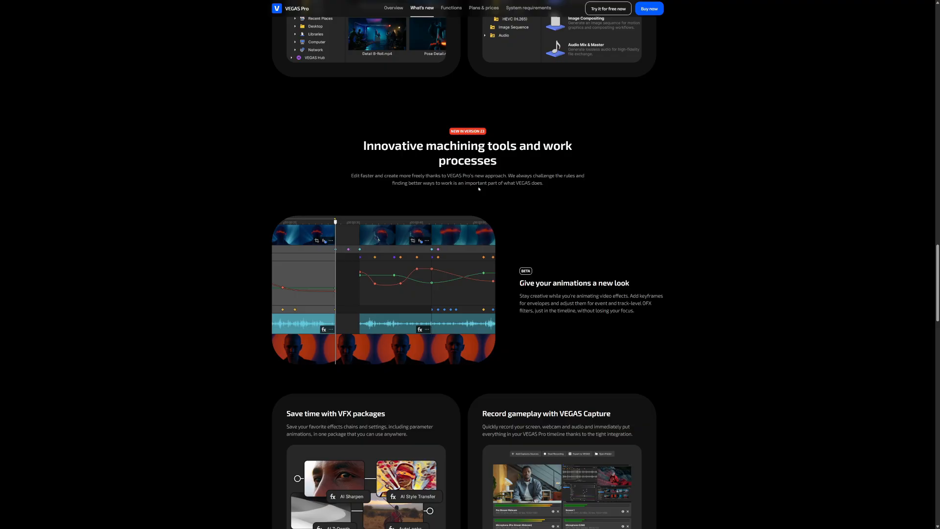
# Scroll past the VFX packages, VEGAS Capture and camera LUT cards to the modern equalizer
pyautogui.scroll(-3)
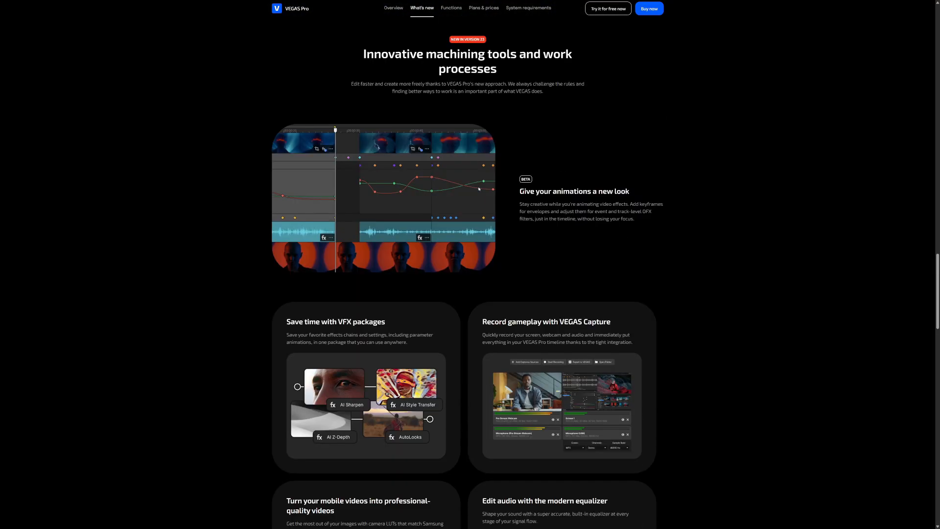
pyautogui.moveTo(484, 220)
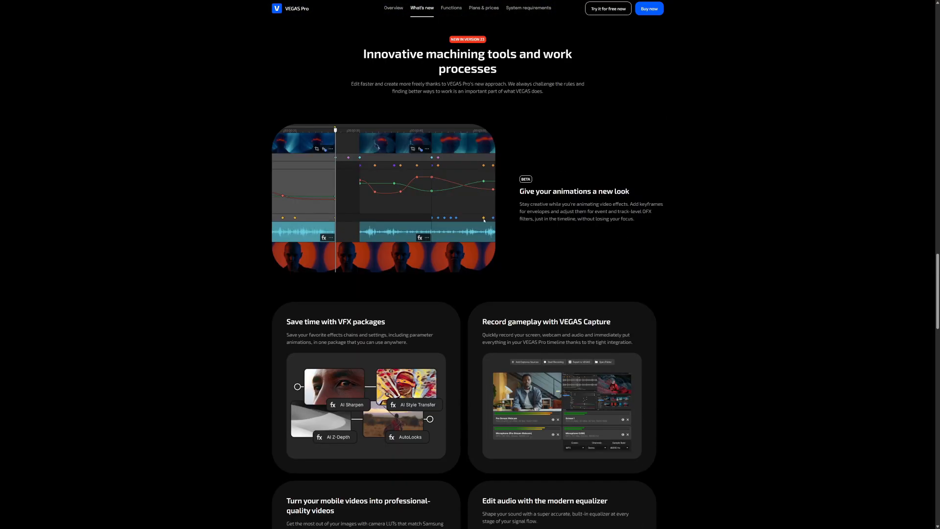
pyautogui.scroll(-3)
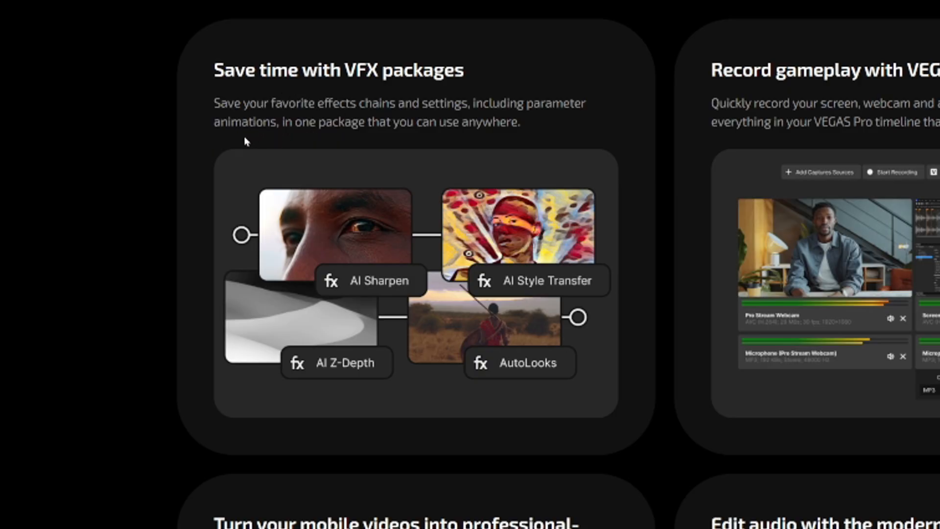
pyautogui.moveTo(433, 115)
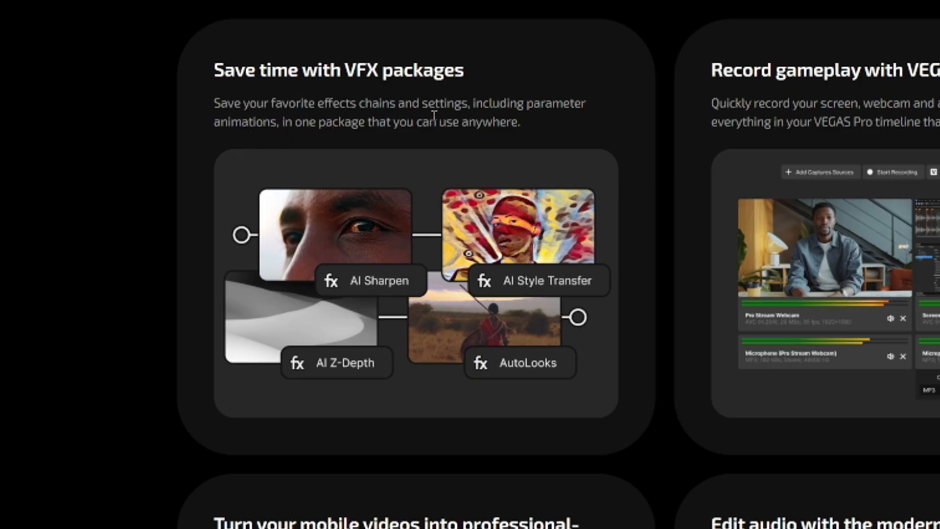
pyautogui.moveTo(319, 142)
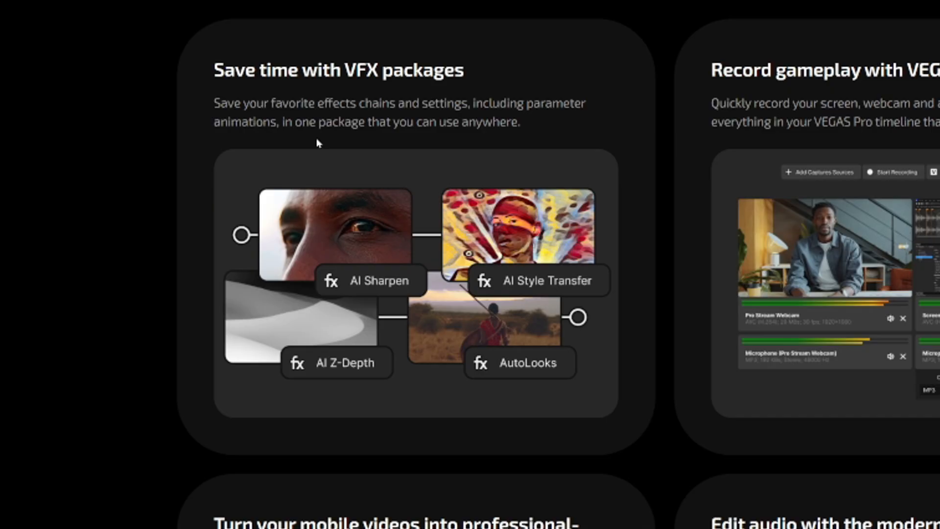
pyautogui.moveTo(937, 163)
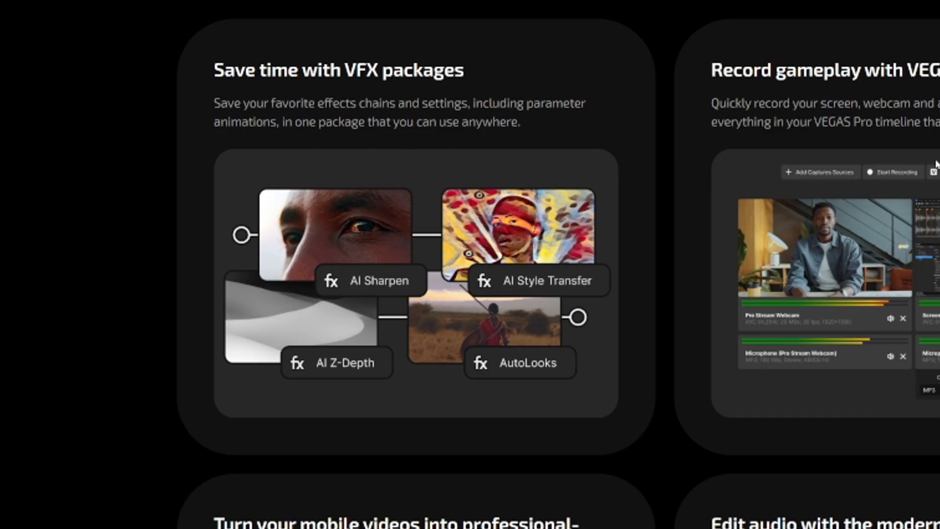
pyautogui.hscroll(3)
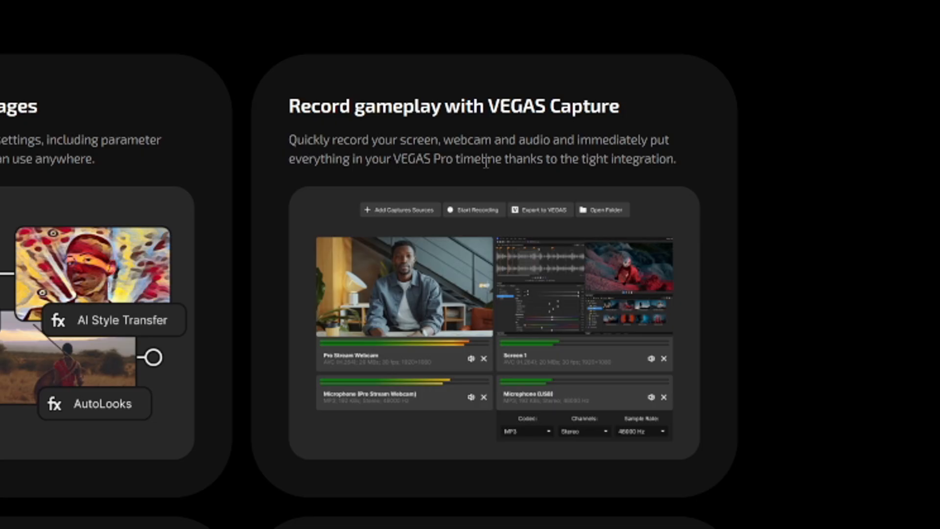
pyautogui.moveTo(387, 182)
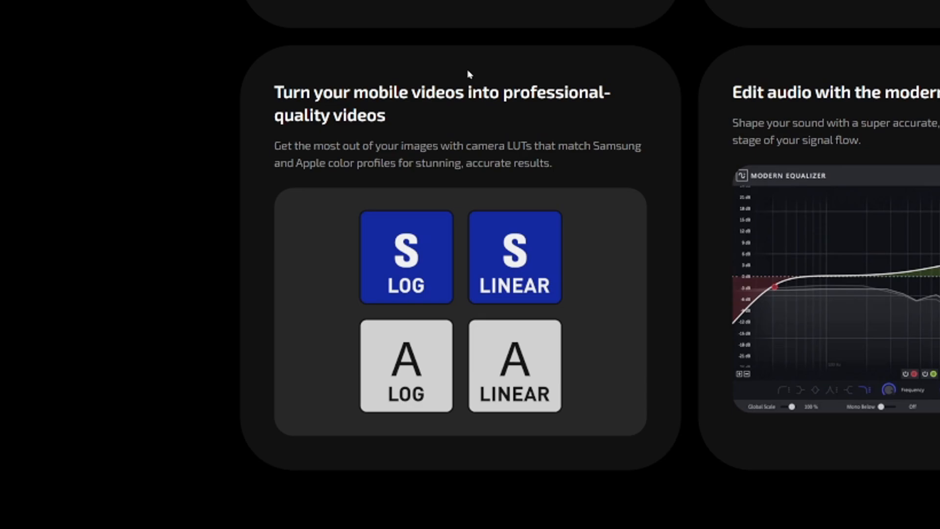
pyautogui.scroll(-3)
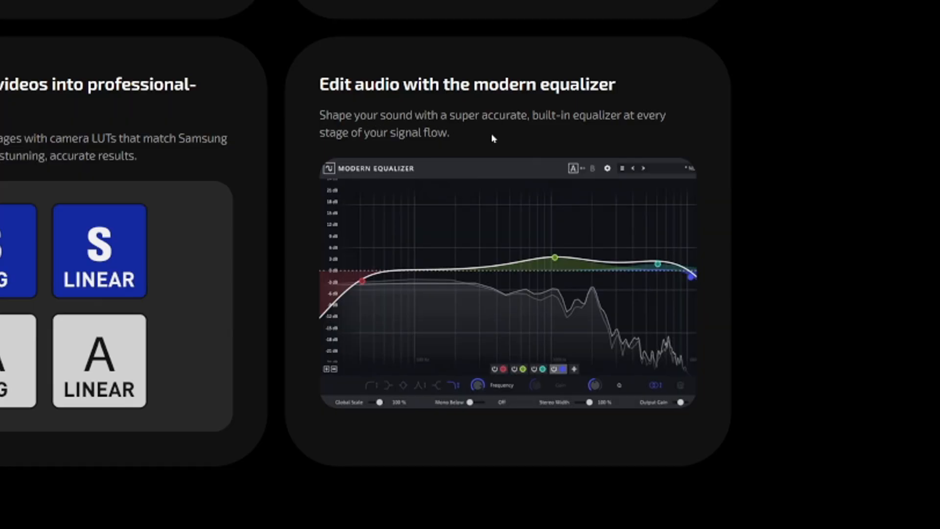
pyautogui.moveTo(435, 145)
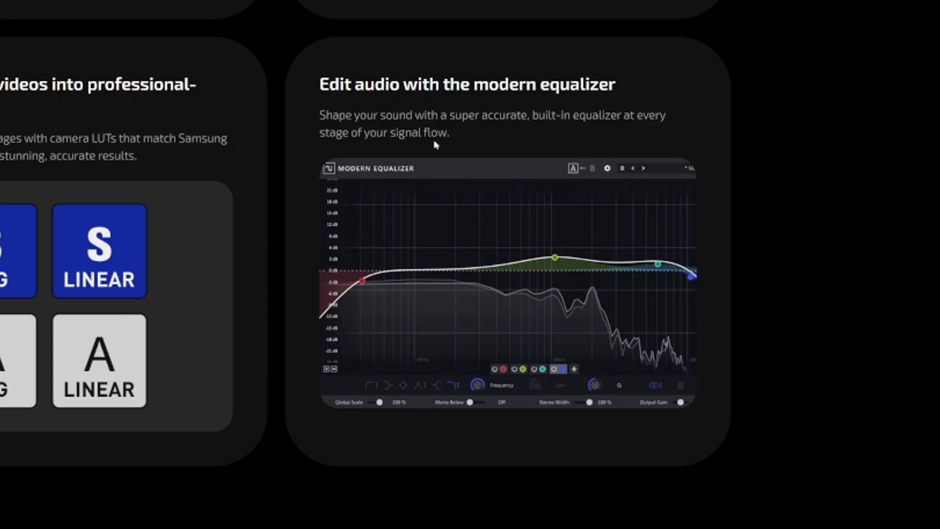
pyautogui.moveTo(447, 150)
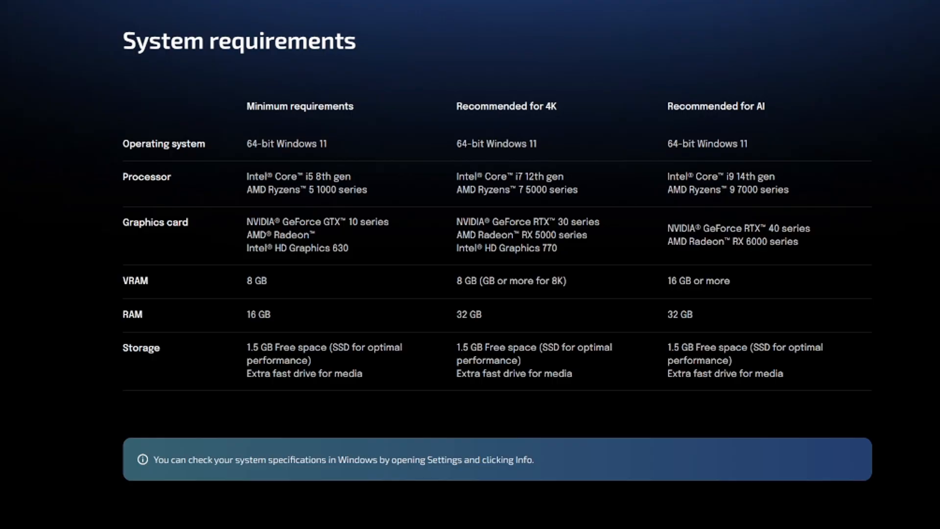
pyautogui.moveTo(313, 208)
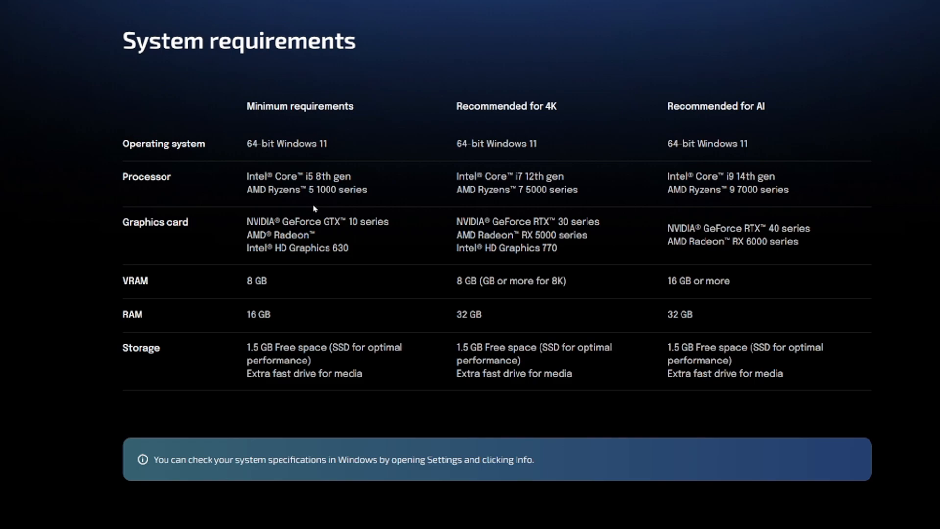
pyautogui.moveTo(352, 245)
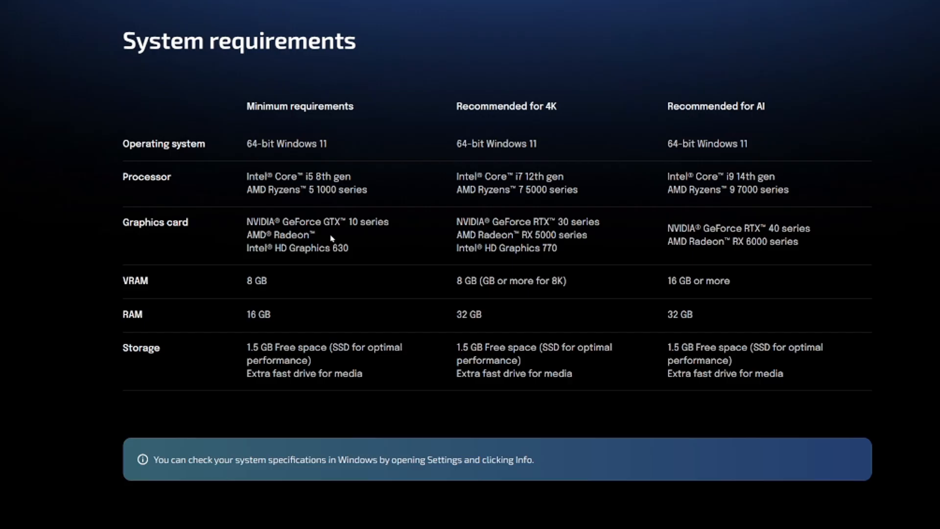
pyautogui.moveTo(370, 235)
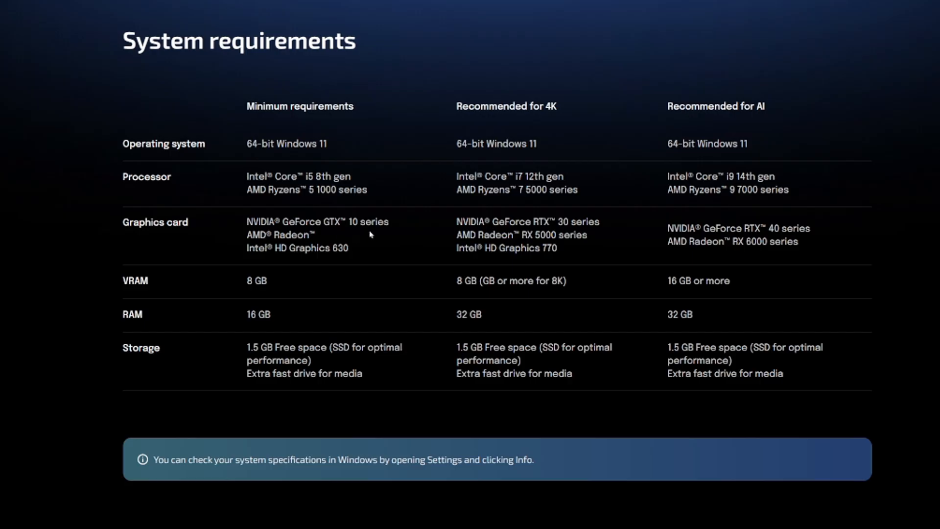
pyautogui.moveTo(371, 251)
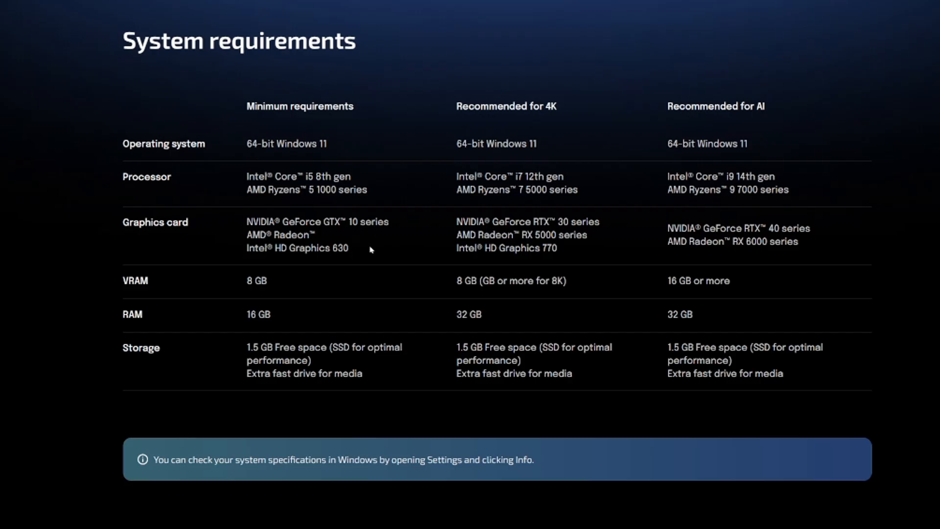
pyautogui.moveTo(289, 280)
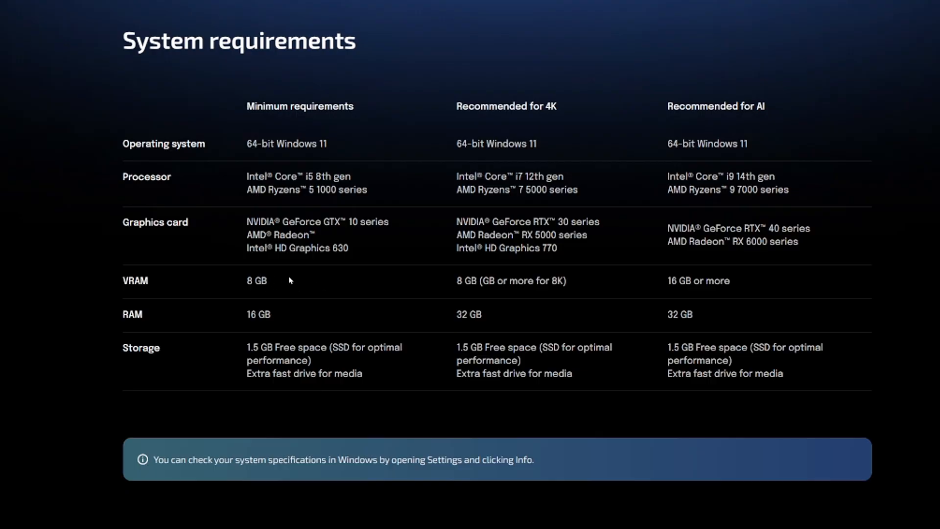
pyautogui.moveTo(247, 320)
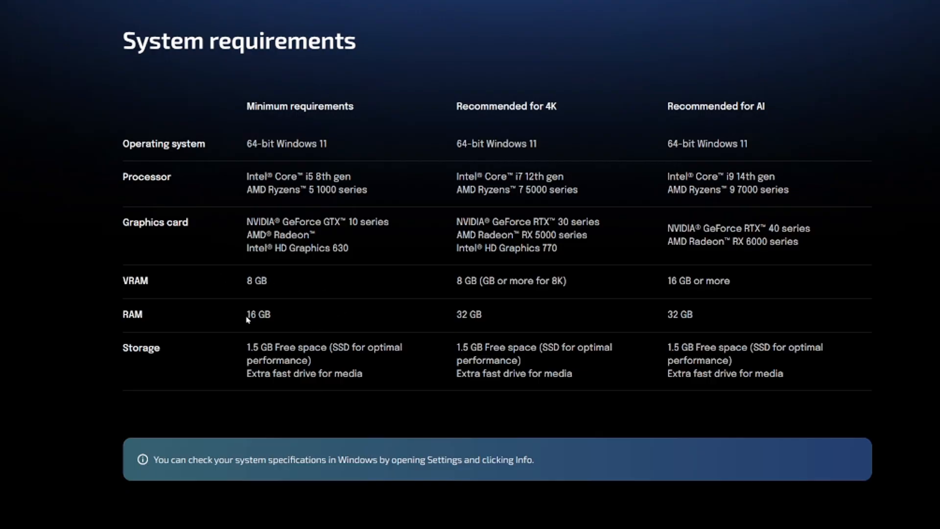
pyautogui.moveTo(267, 358)
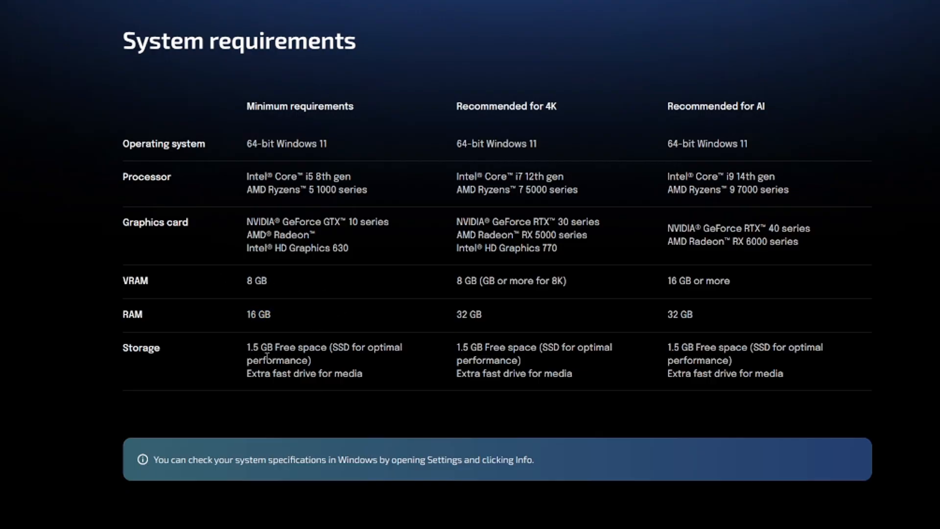
pyautogui.moveTo(325, 344)
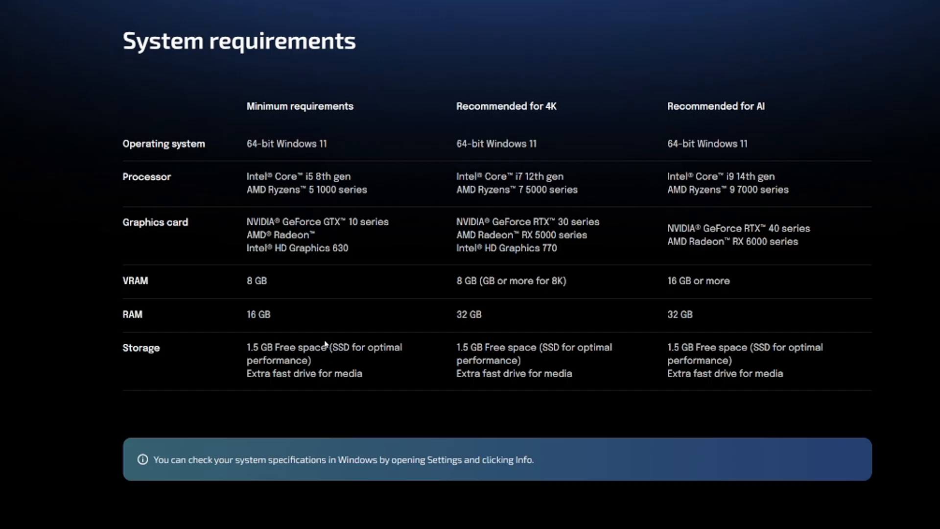
# Go from the system requirements table to the Functions editing features page
pyautogui.click(451, 8)
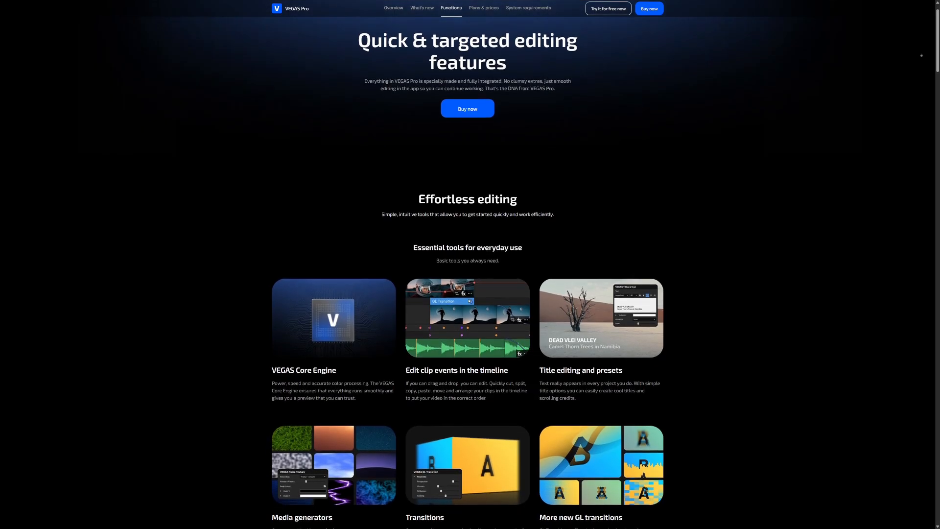
# Scroll the Functions page and play the AI features transcript editing demo video
pyautogui.scroll(-3)
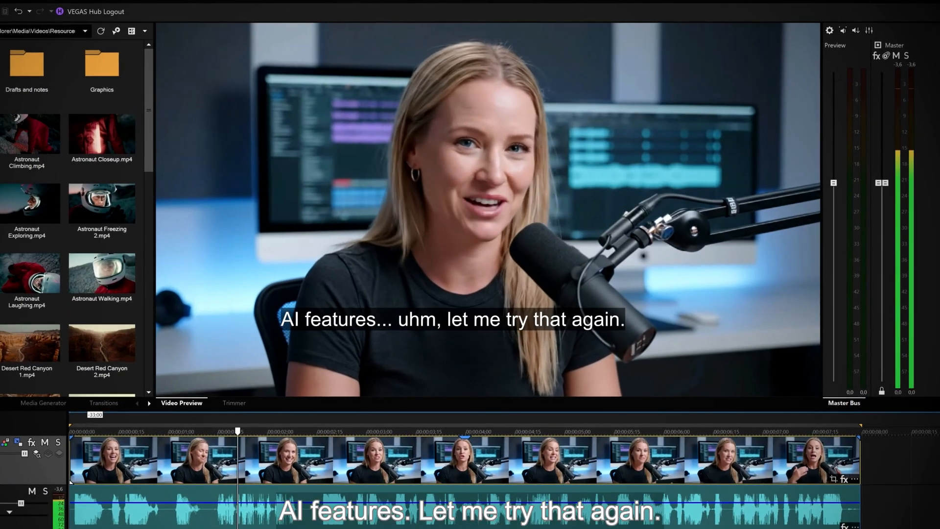
pyautogui.click(378, 4)
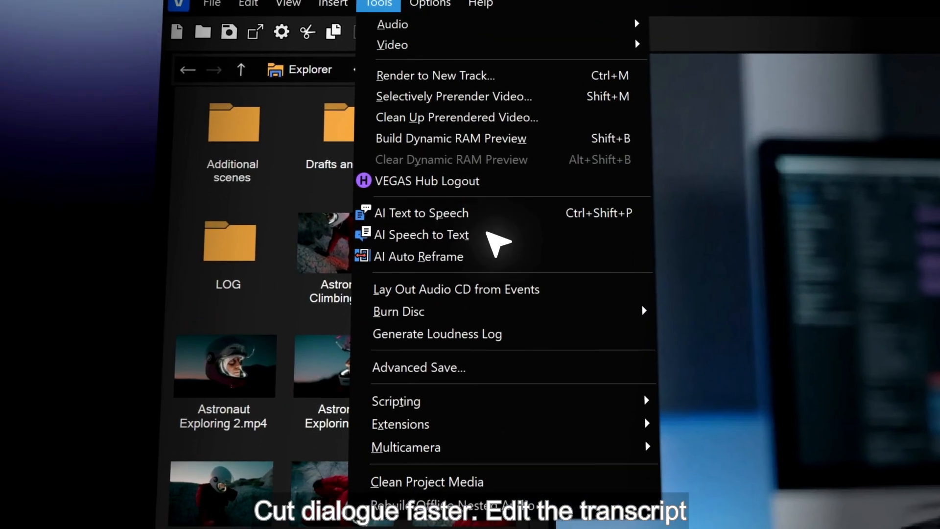
pyautogui.click(421, 235)
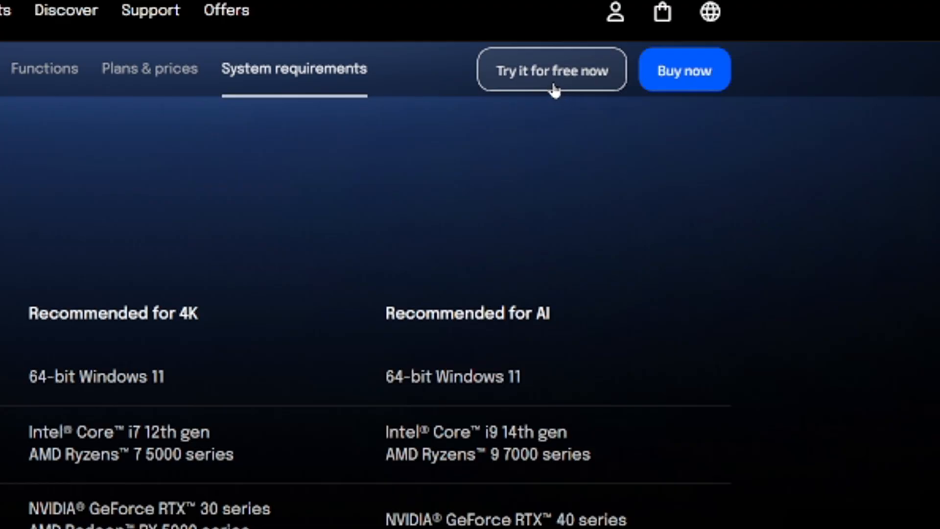
pyautogui.moveTo(559, 84)
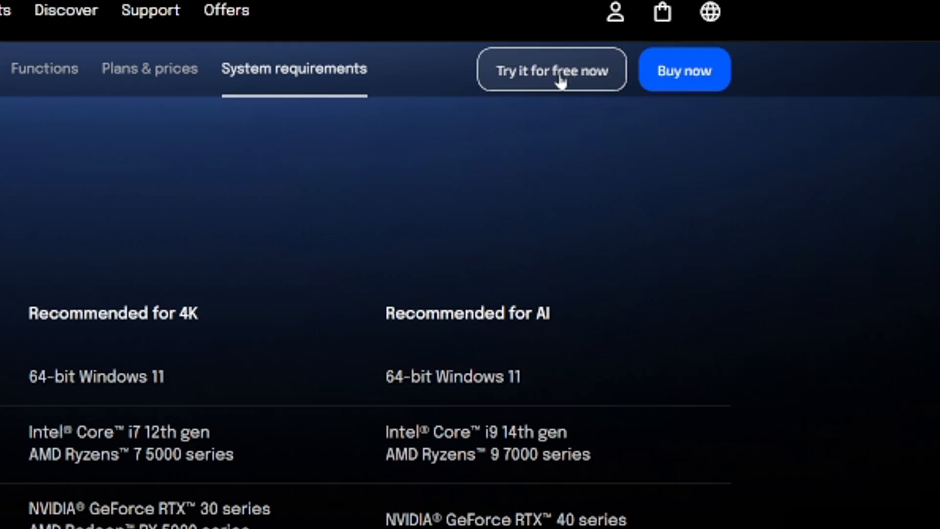